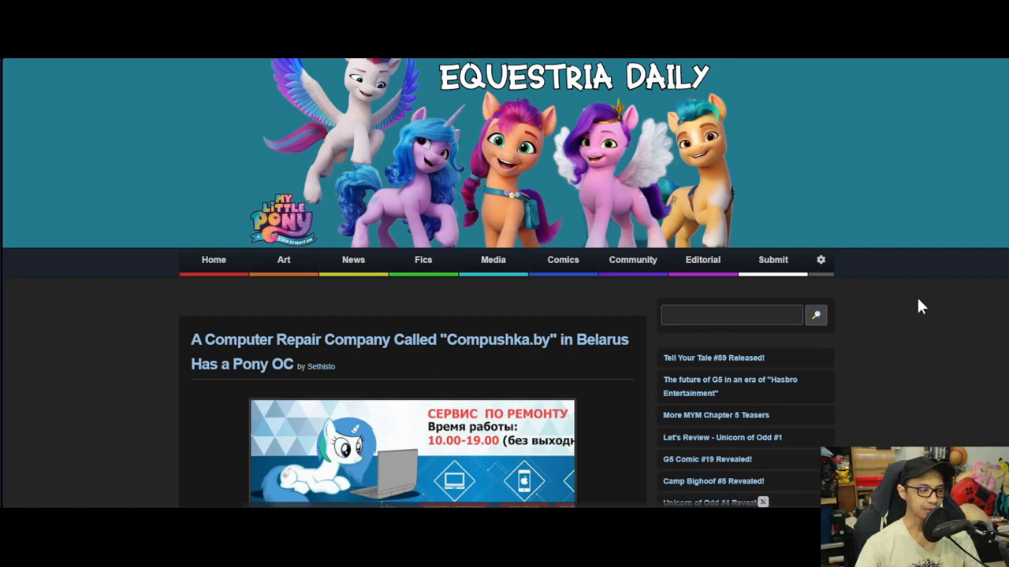
pyautogui.moveTo(89, 289)
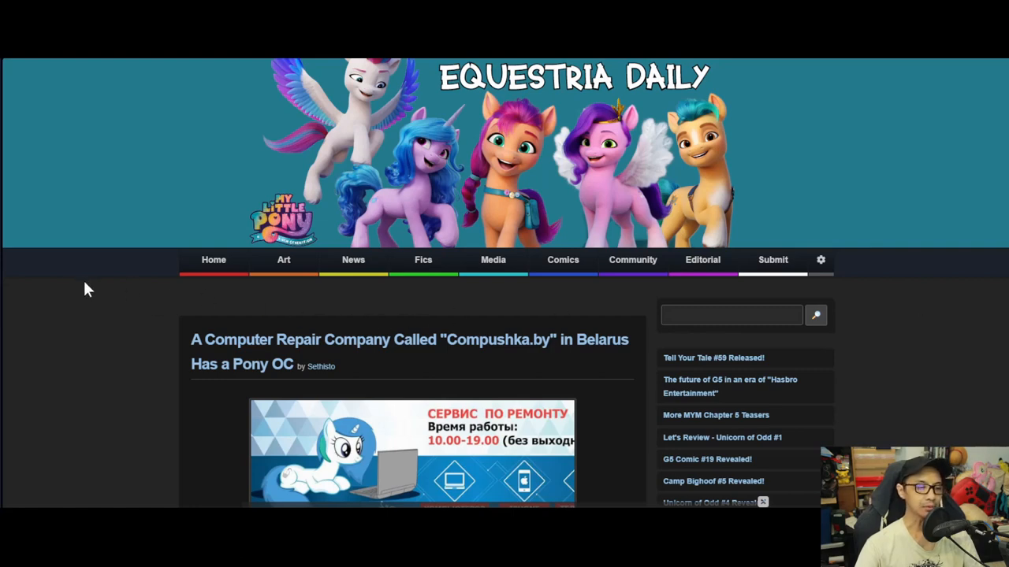
pyautogui.scroll(-3)
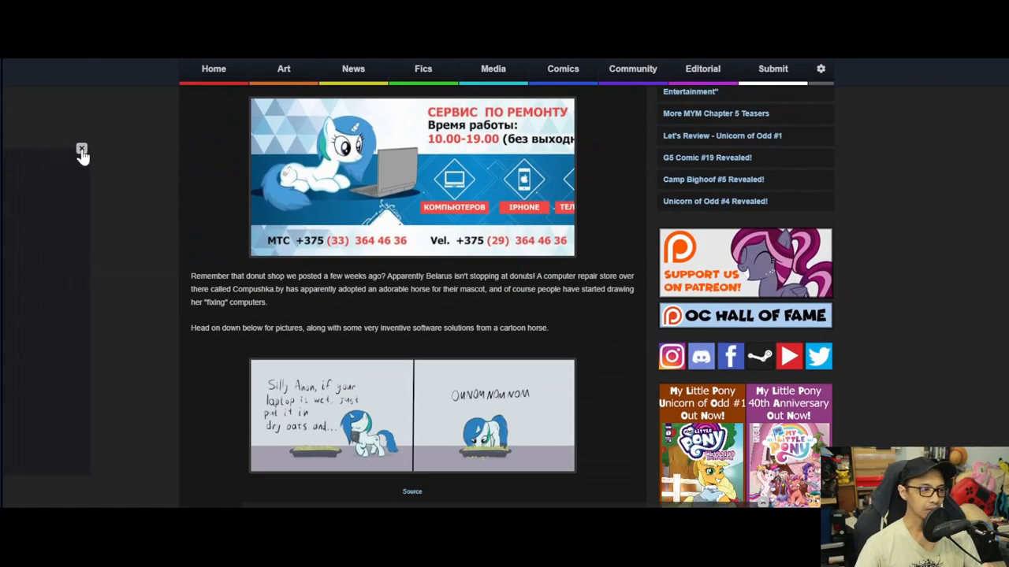
pyautogui.moveTo(272, 286)
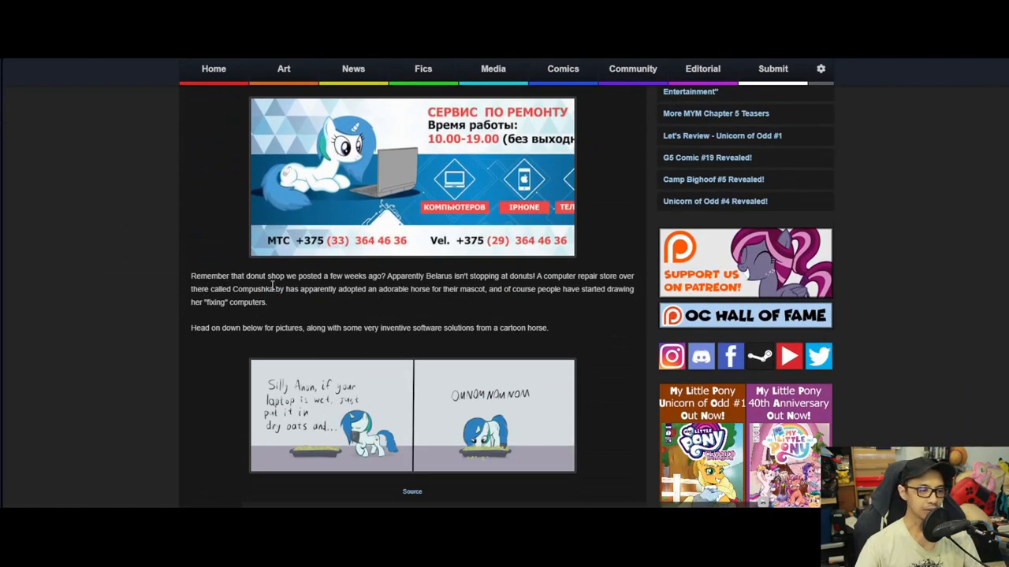
pyautogui.moveTo(288, 290)
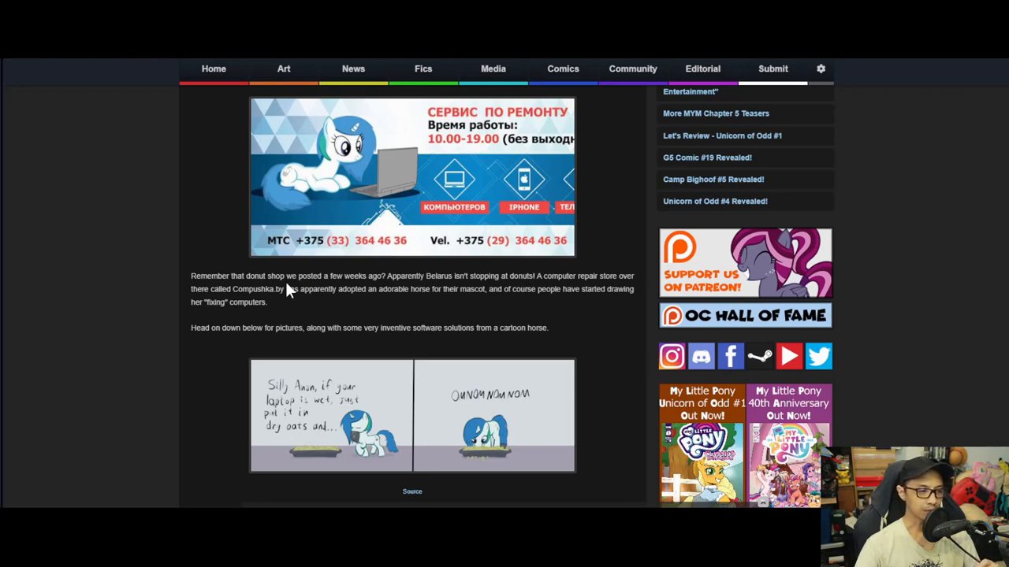
pyautogui.moveTo(309, 313)
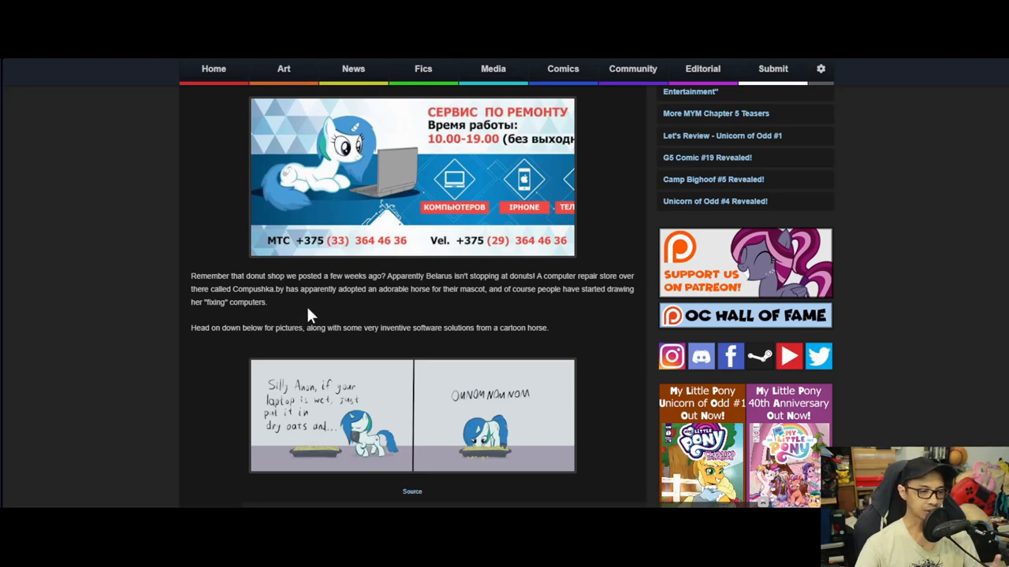
pyautogui.moveTo(342, 310)
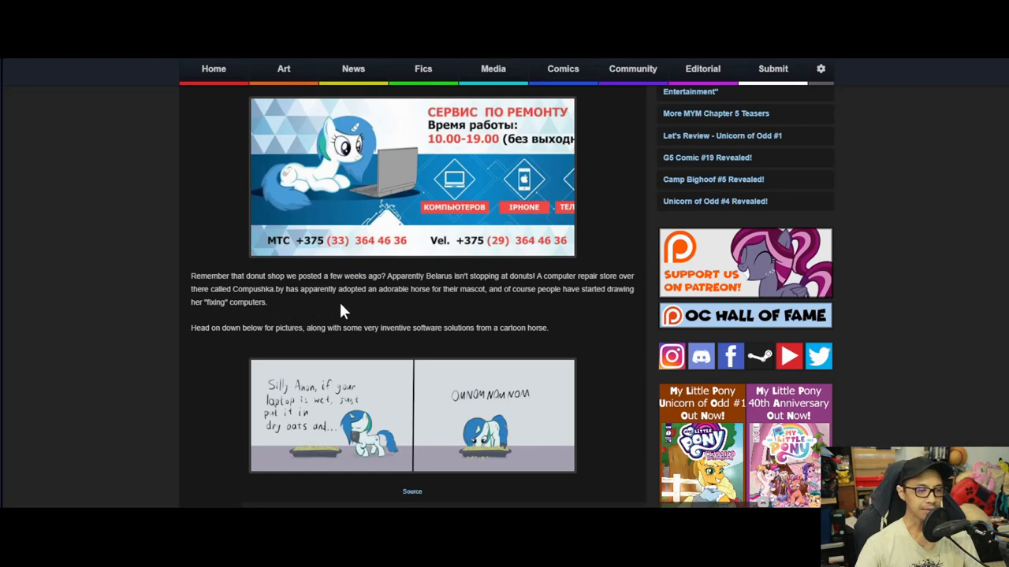
pyautogui.moveTo(371, 306)
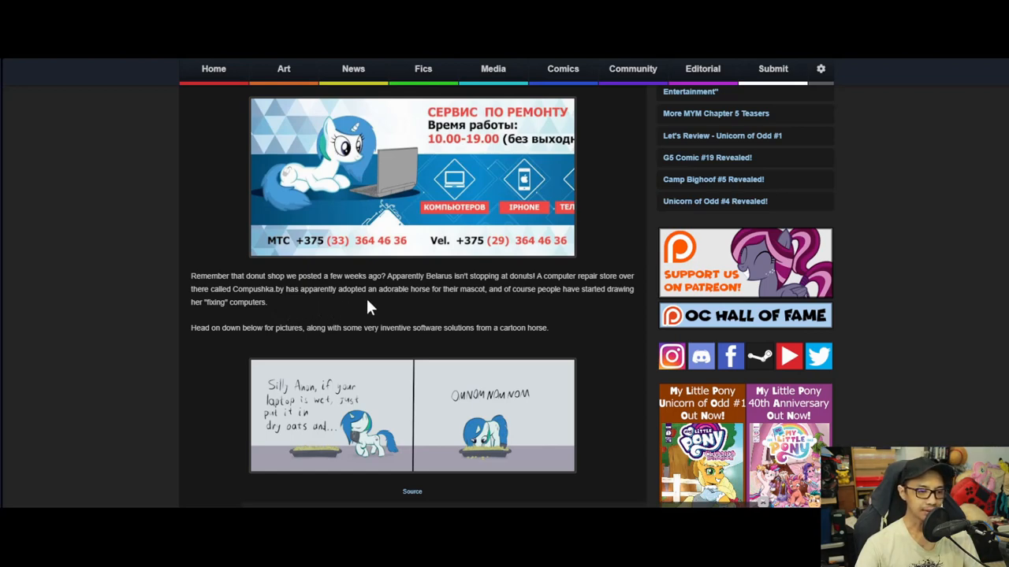
pyautogui.moveTo(444, 308)
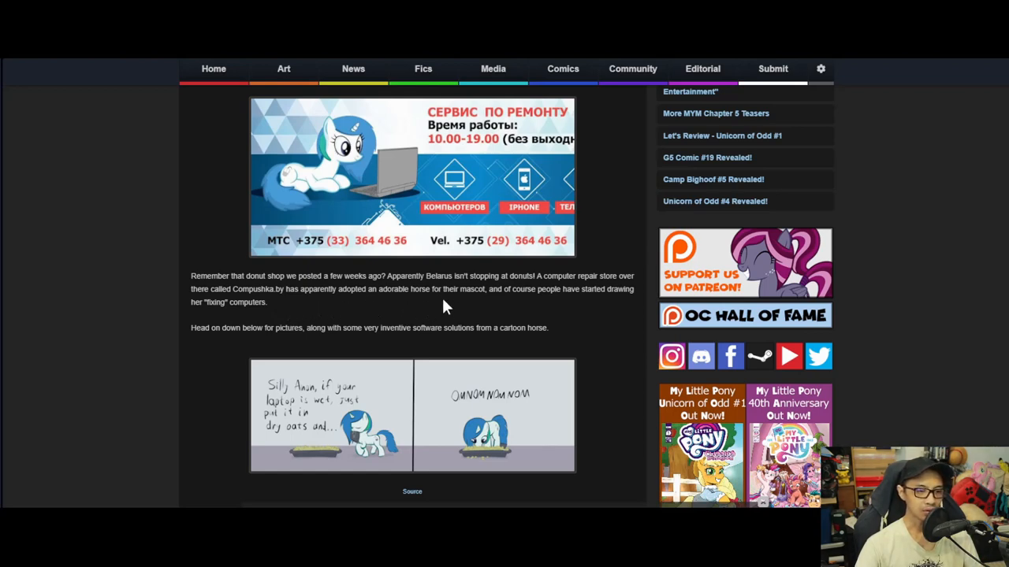
pyautogui.moveTo(518, 311)
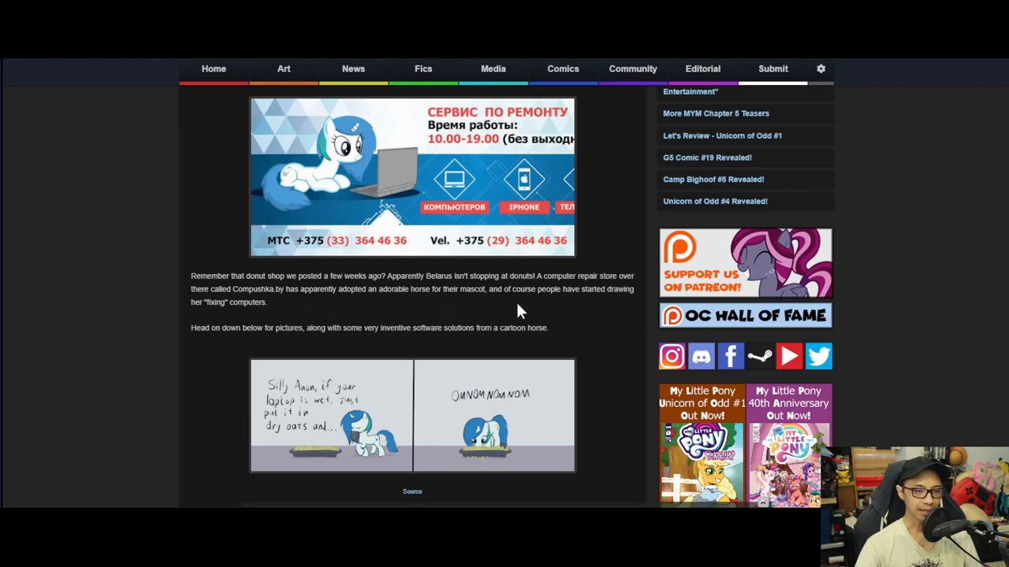
pyautogui.moveTo(621, 308)
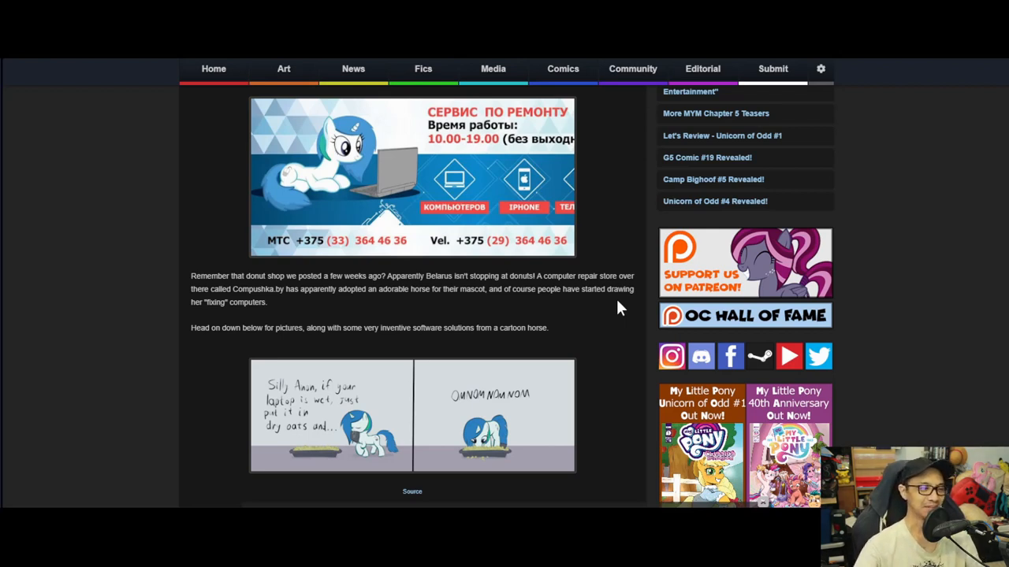
pyautogui.moveTo(644, 272)
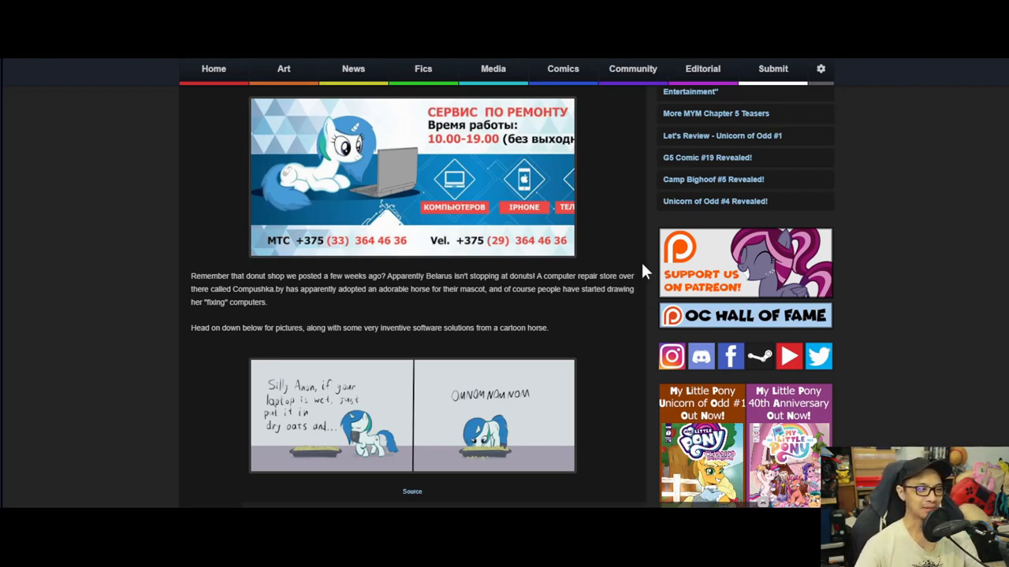
pyautogui.moveTo(645, 274)
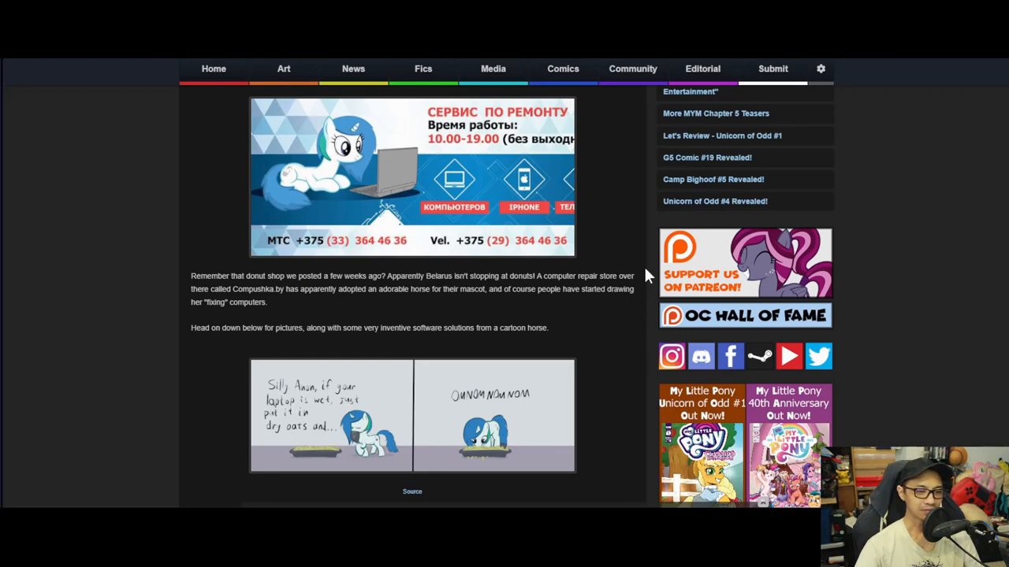
pyautogui.scroll(-3)
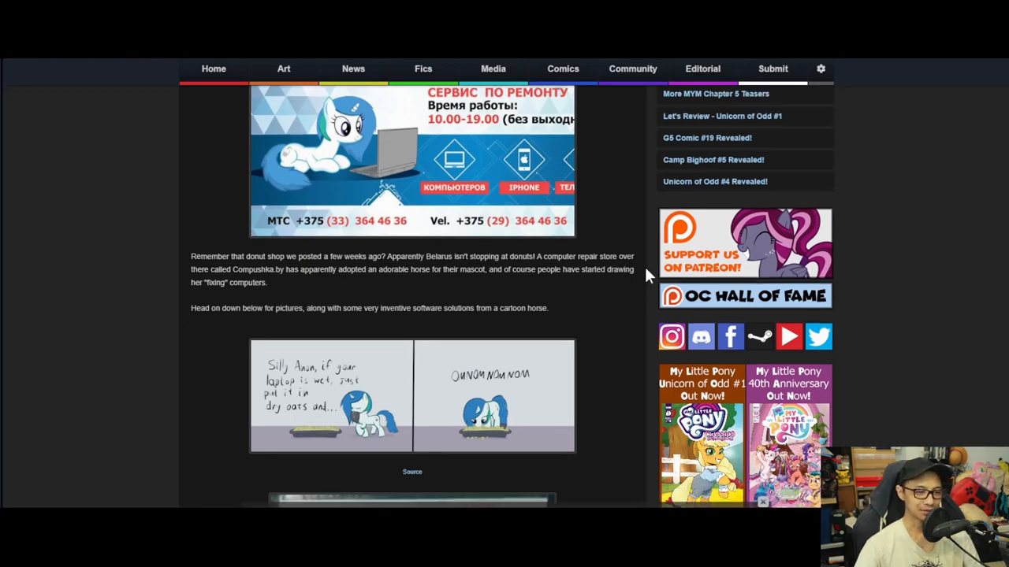
pyautogui.scroll(-3)
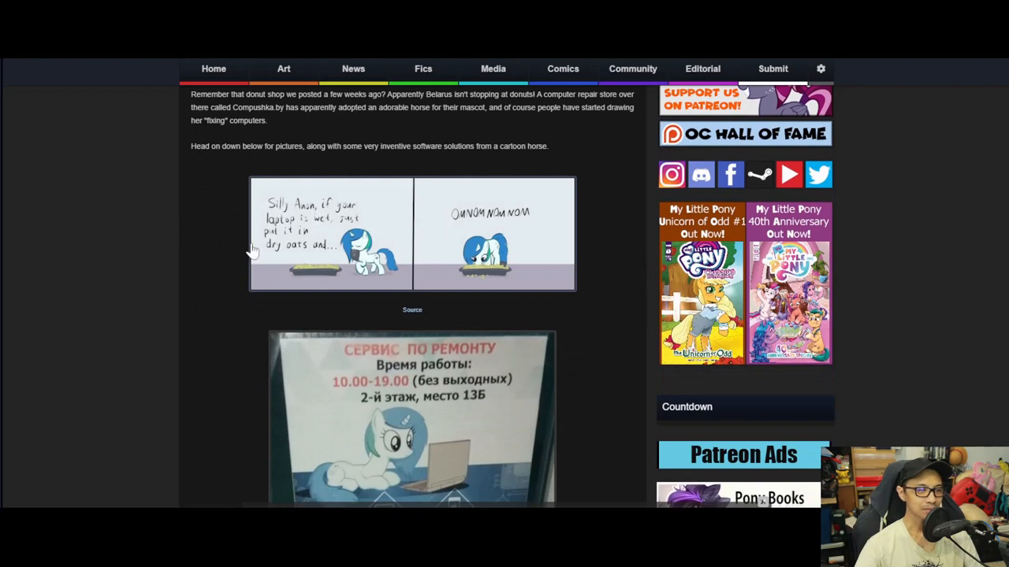
pyautogui.moveTo(230, 238)
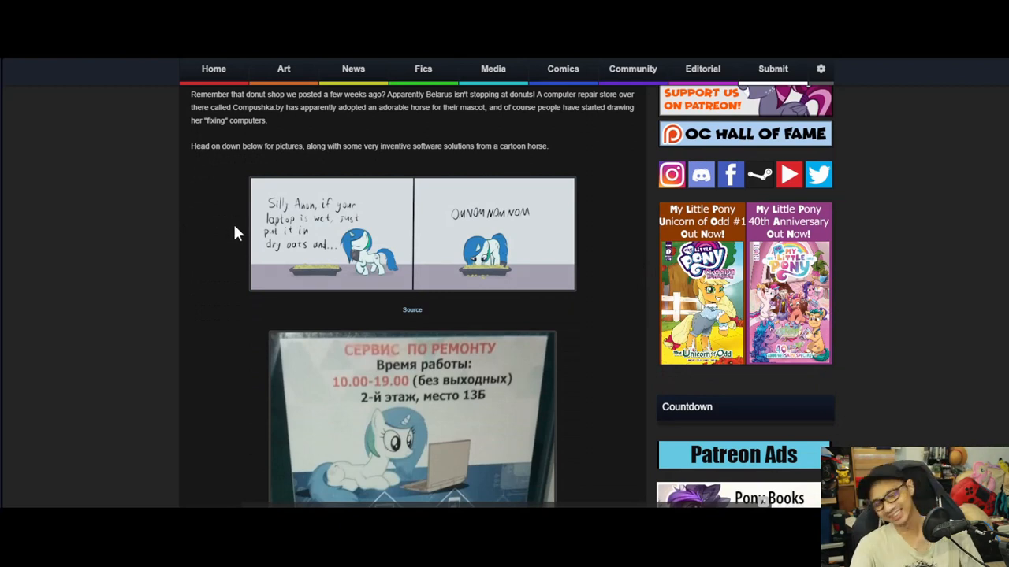
pyautogui.scroll(-3)
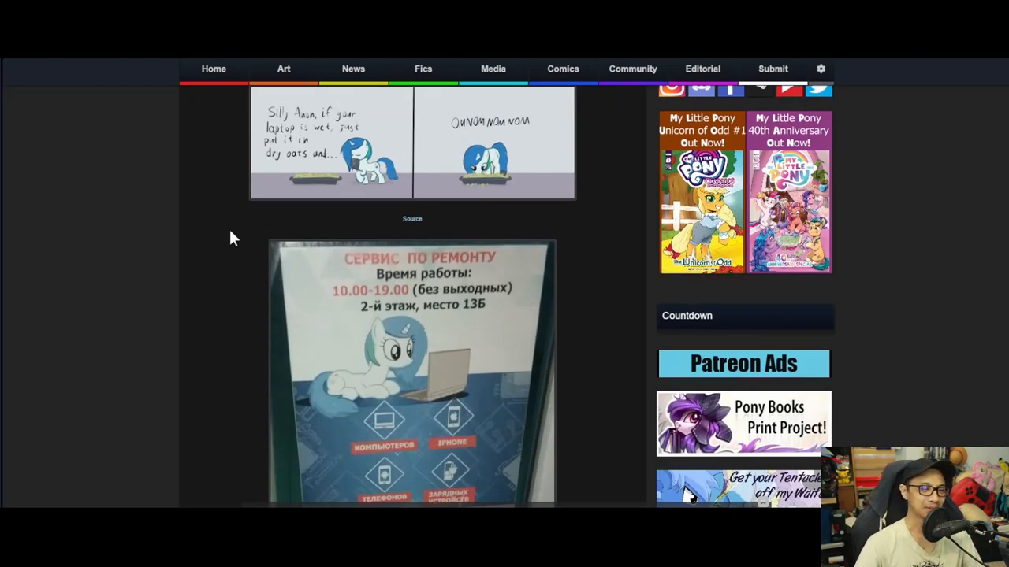
pyautogui.scroll(-3)
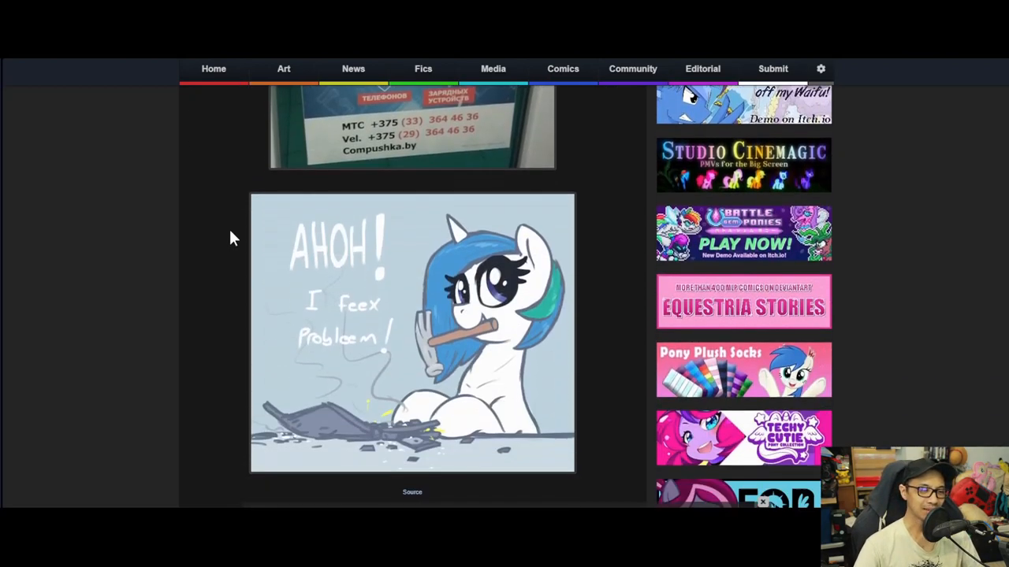
pyautogui.scroll(-3)
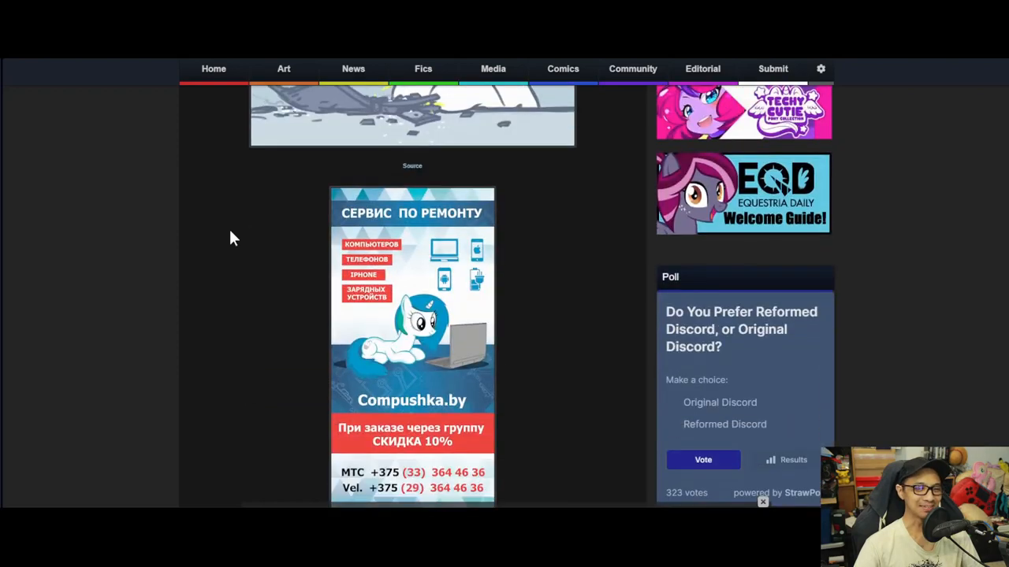
pyautogui.scroll(-3)
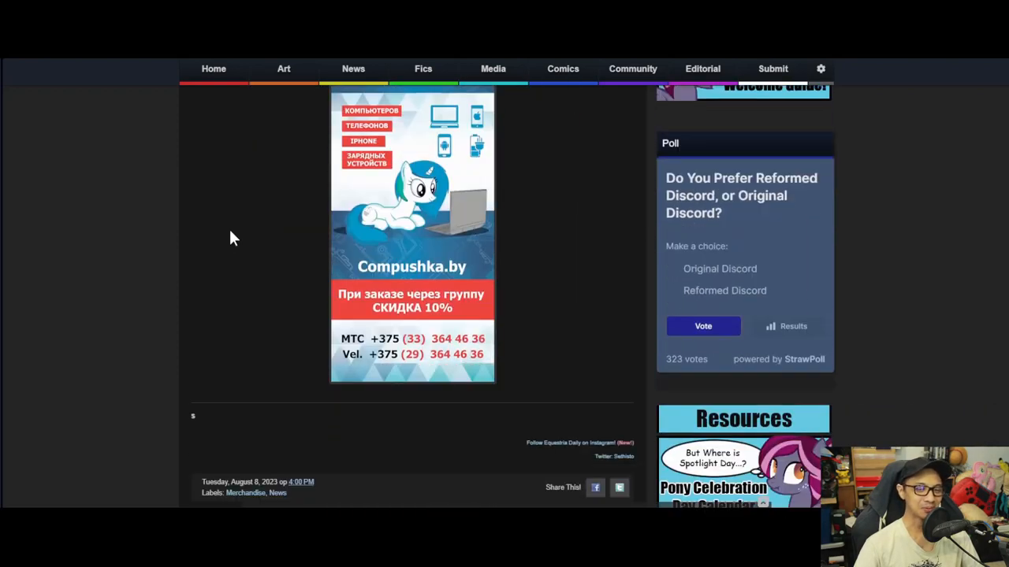
pyautogui.scroll(3)
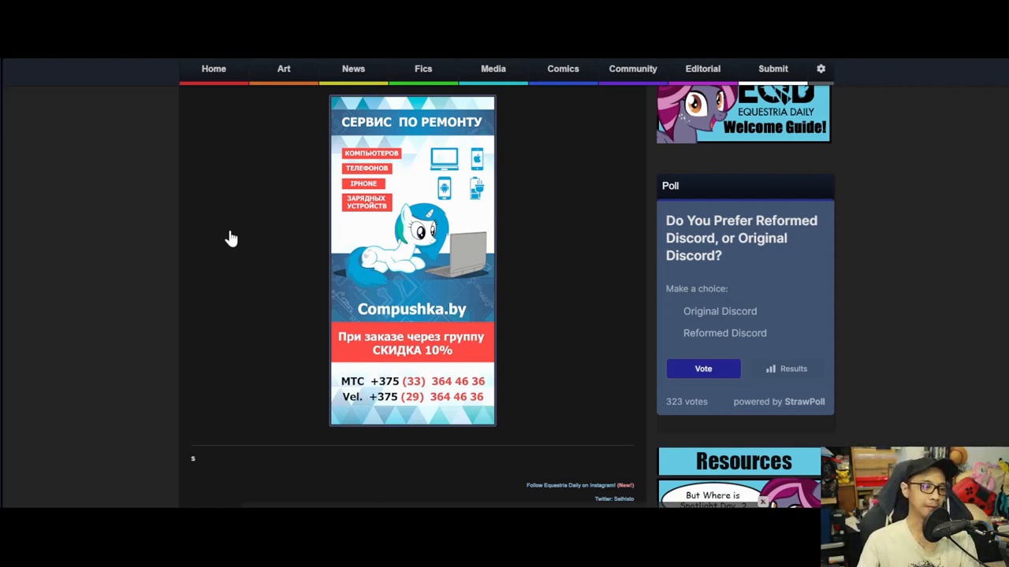
pyautogui.moveTo(287, 238)
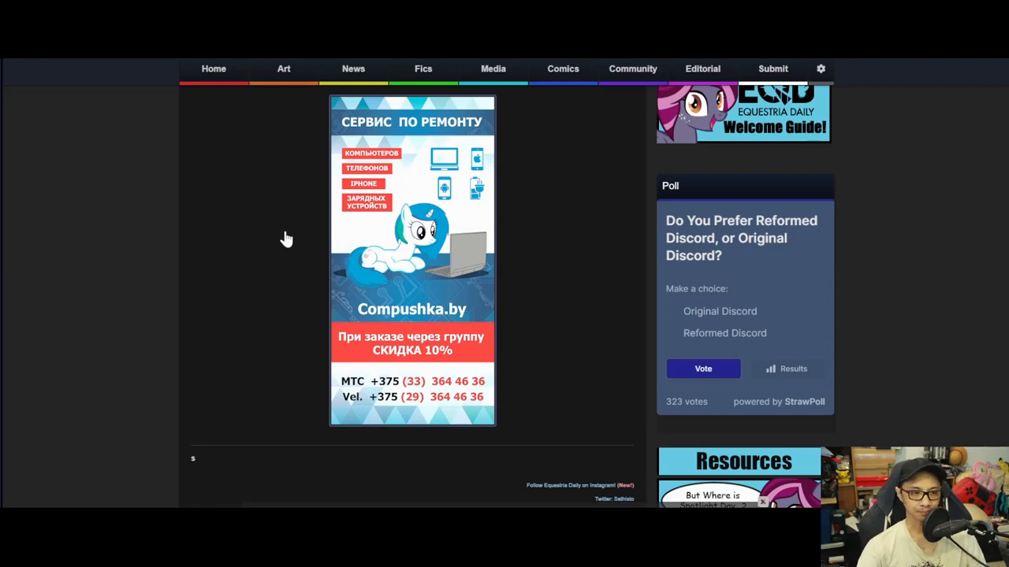
pyautogui.scroll(-3)
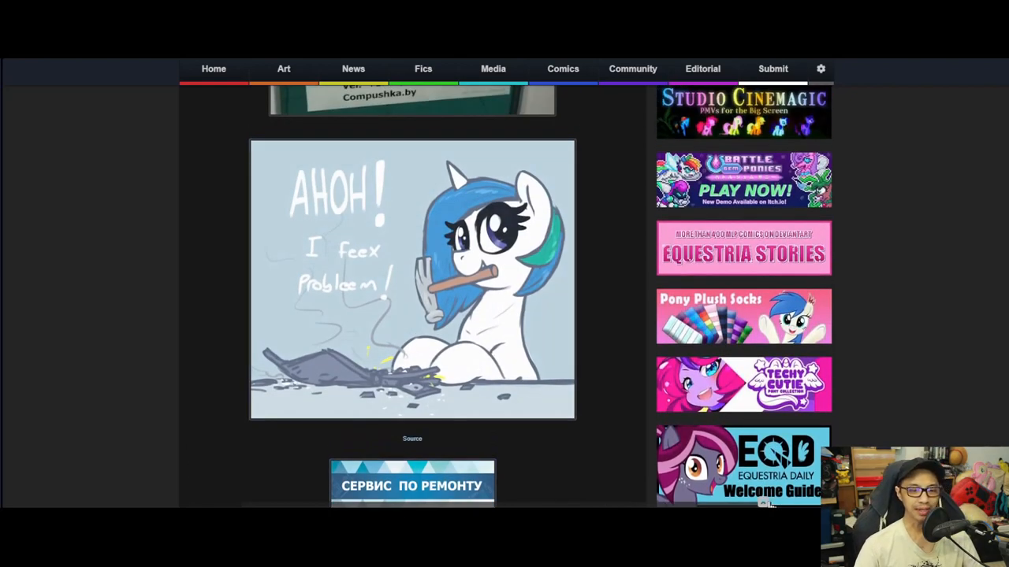
pyautogui.scroll(3)
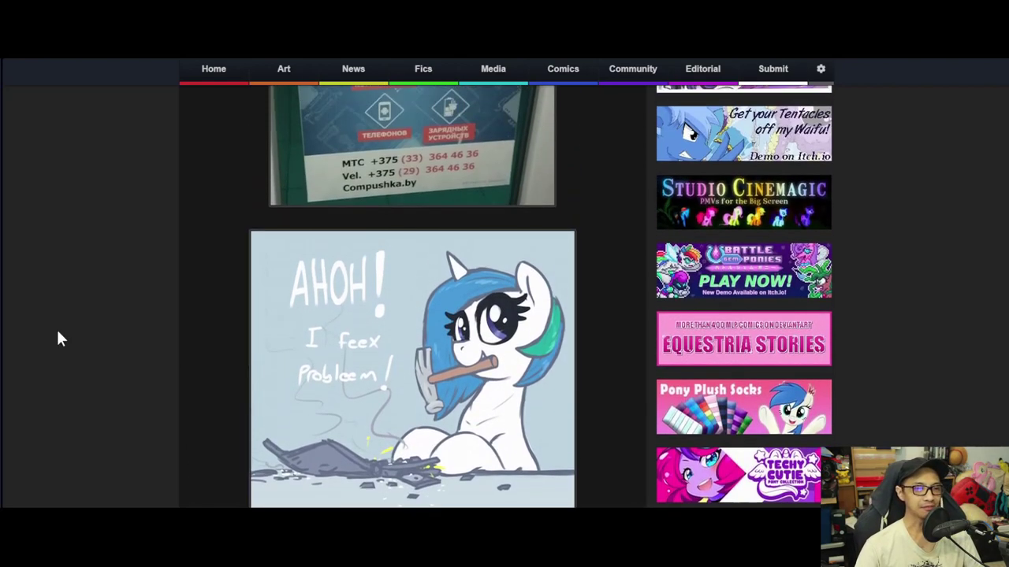
pyautogui.scroll(3)
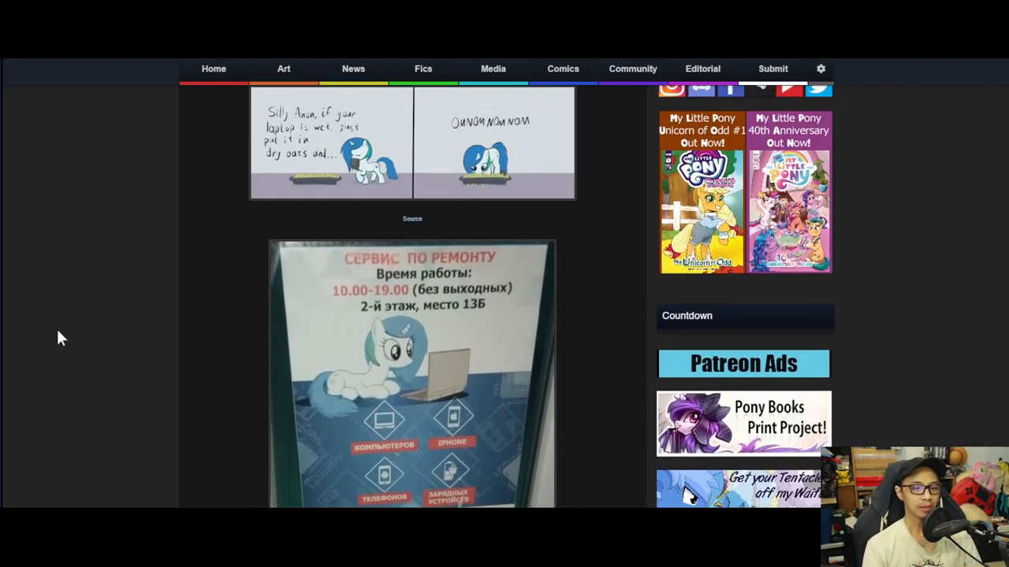
pyautogui.moveTo(212, 225)
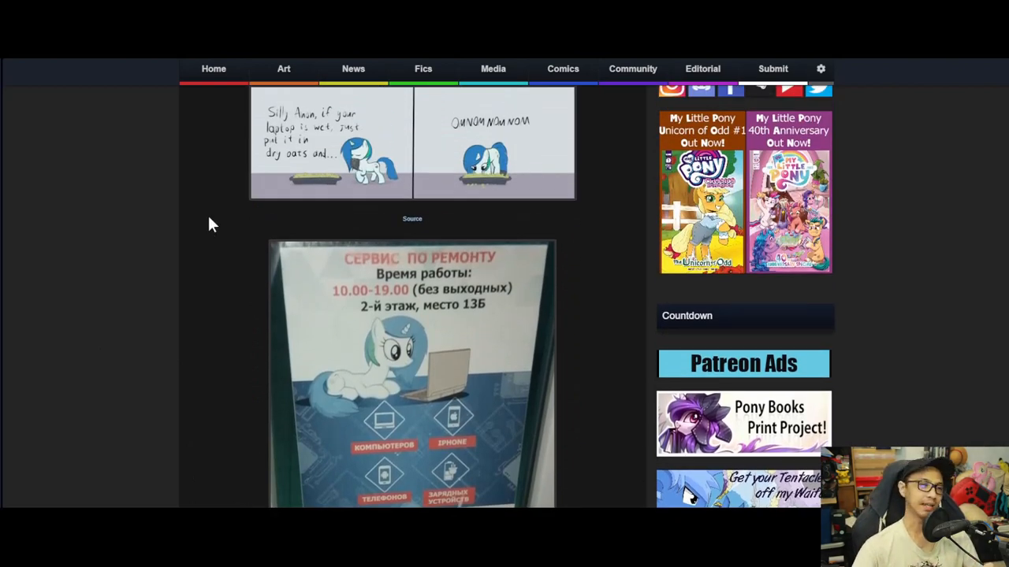
pyautogui.scroll(3)
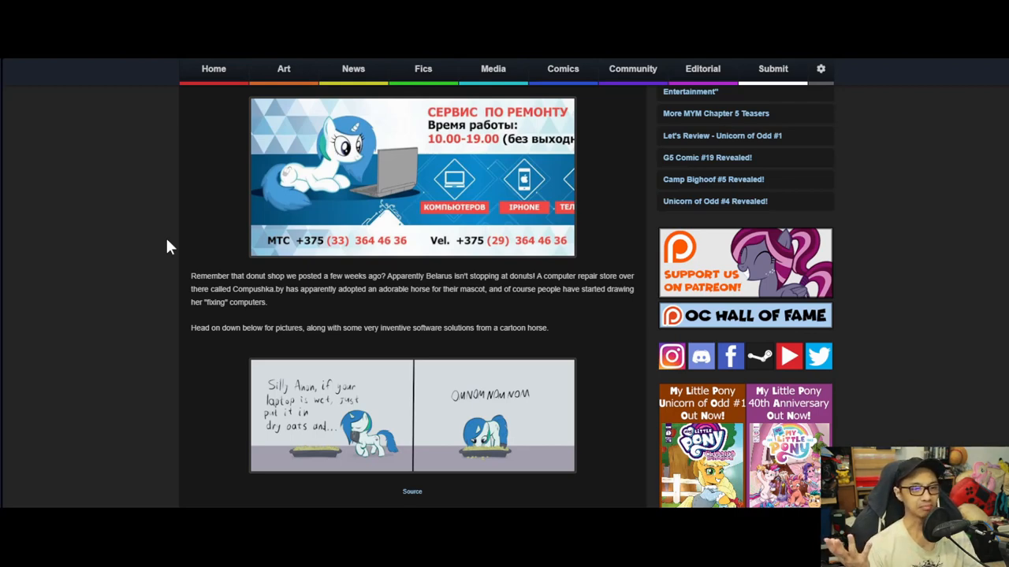
pyautogui.moveTo(295, 258)
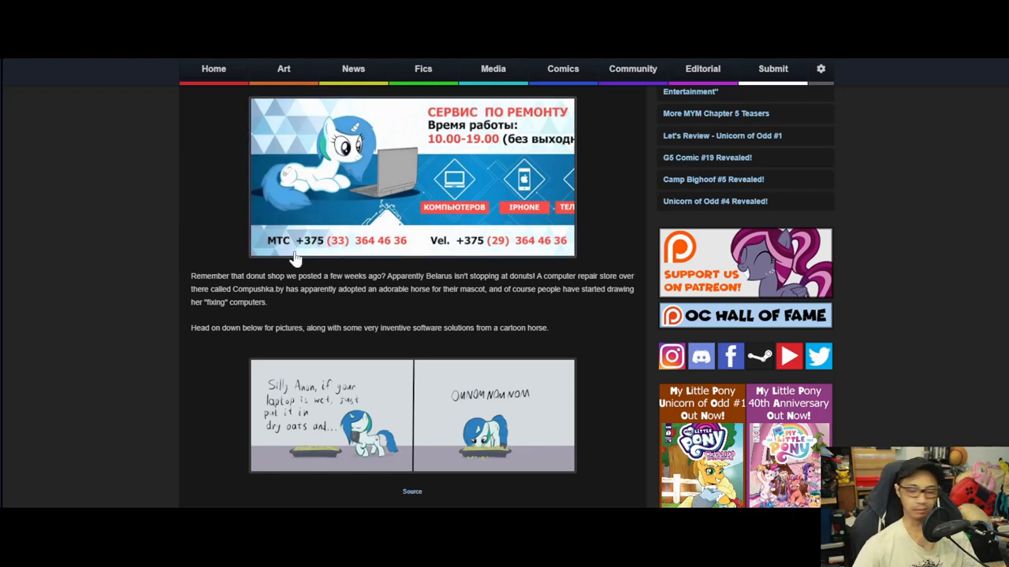
pyautogui.moveTo(157, 260)
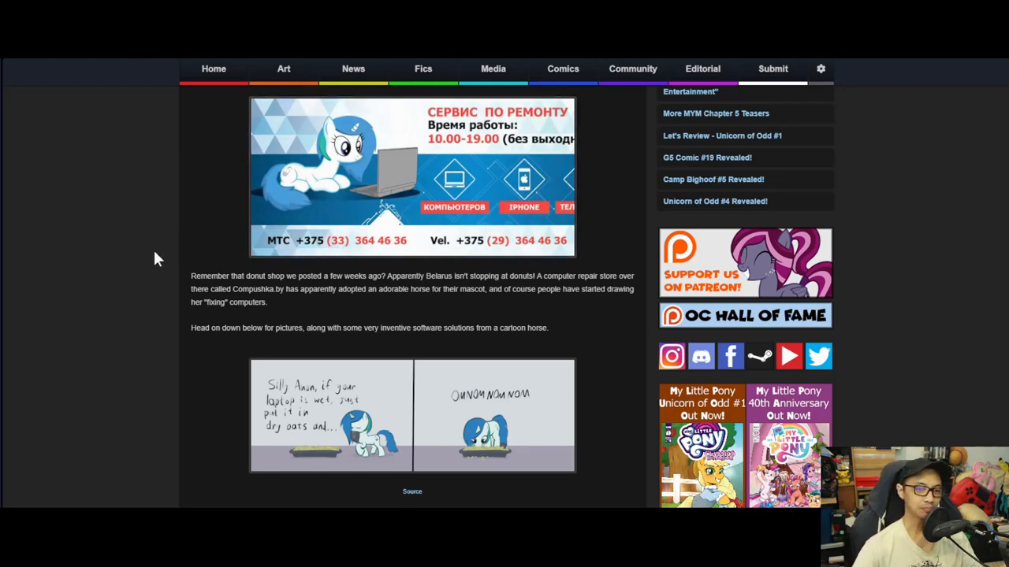
pyautogui.scroll(-3)
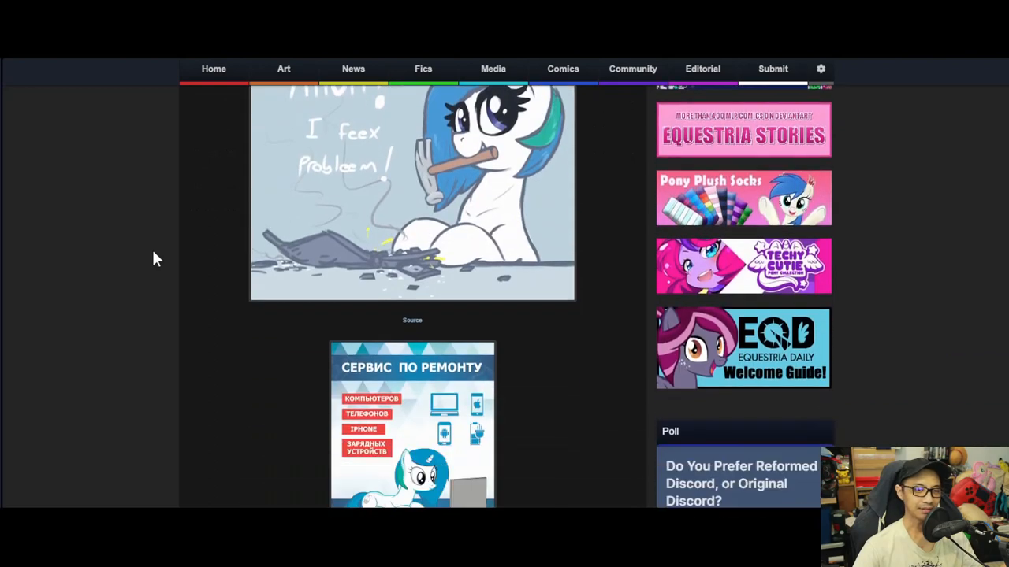
pyautogui.scroll(-3)
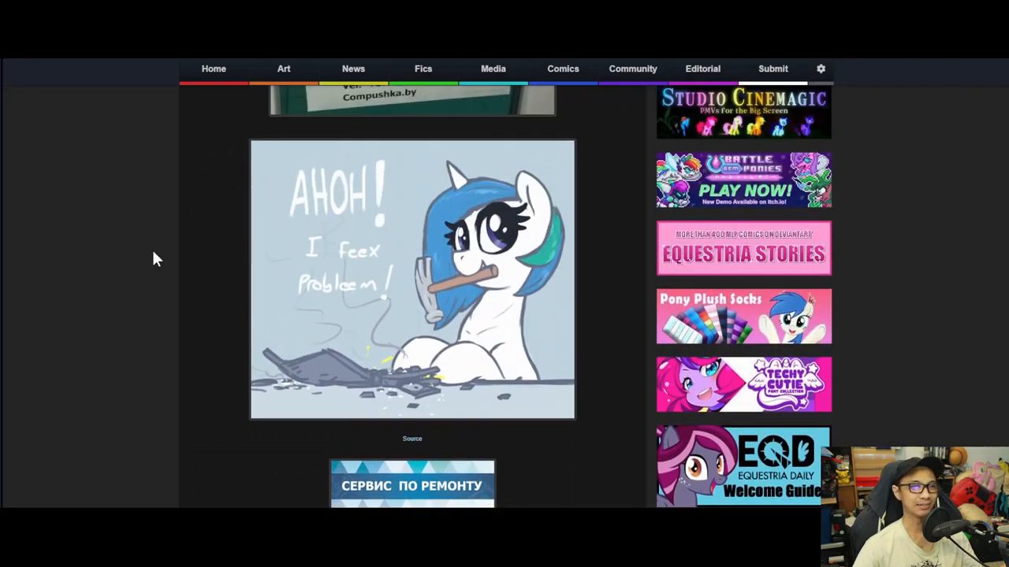
pyautogui.scroll(3)
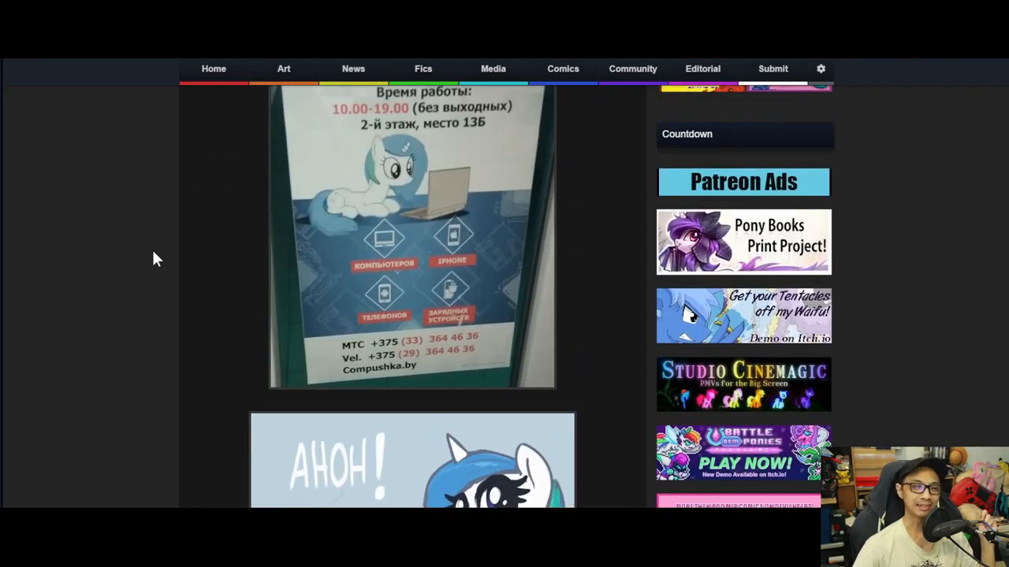
pyautogui.scroll(3)
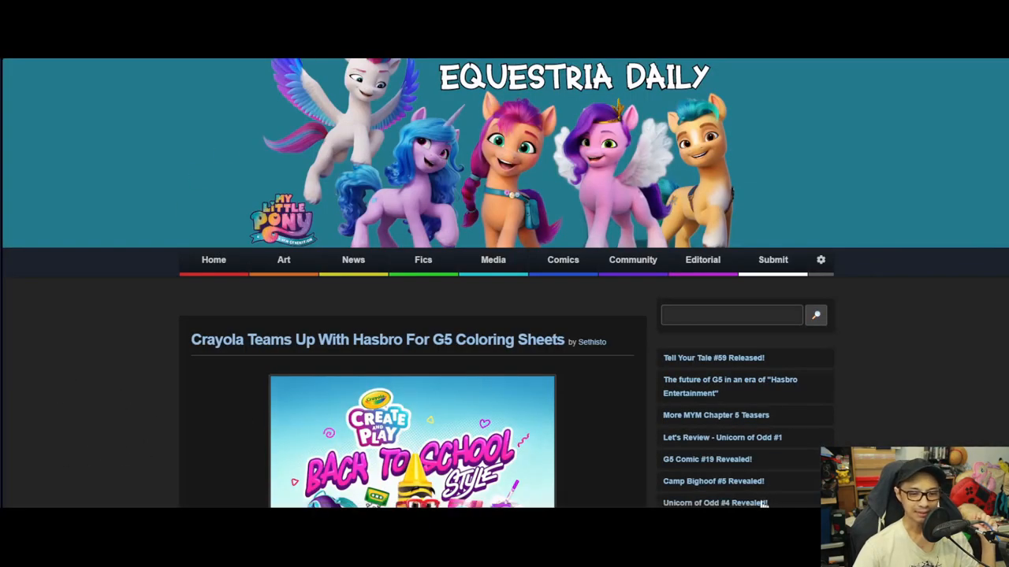
pyautogui.moveTo(110, 360)
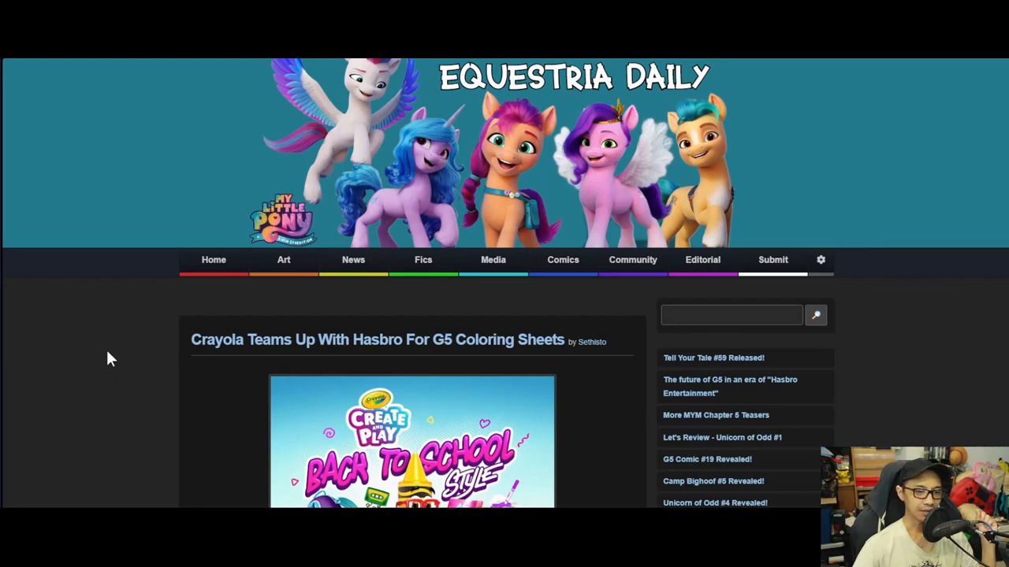
pyautogui.scroll(-3)
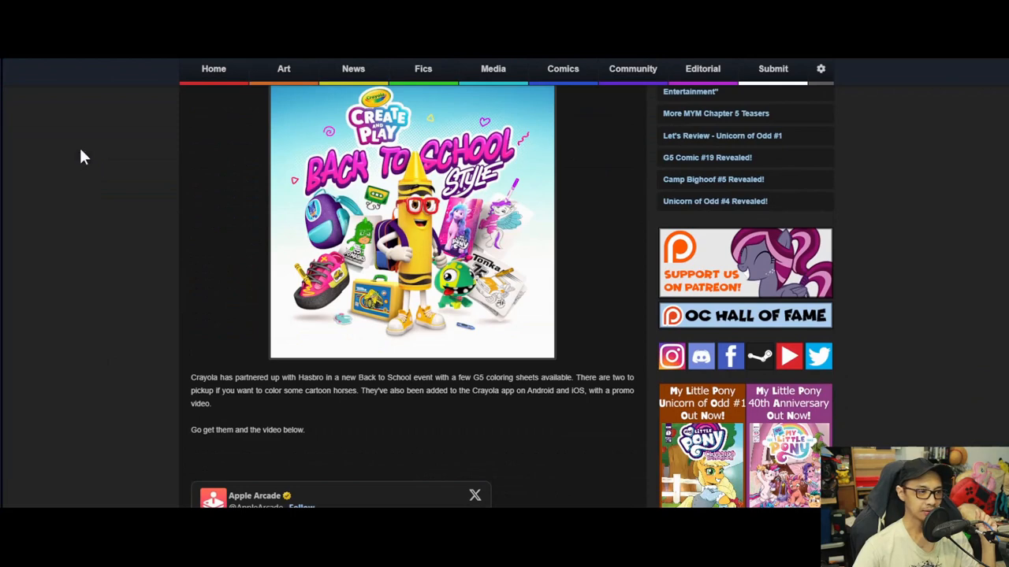
pyautogui.moveTo(129, 195)
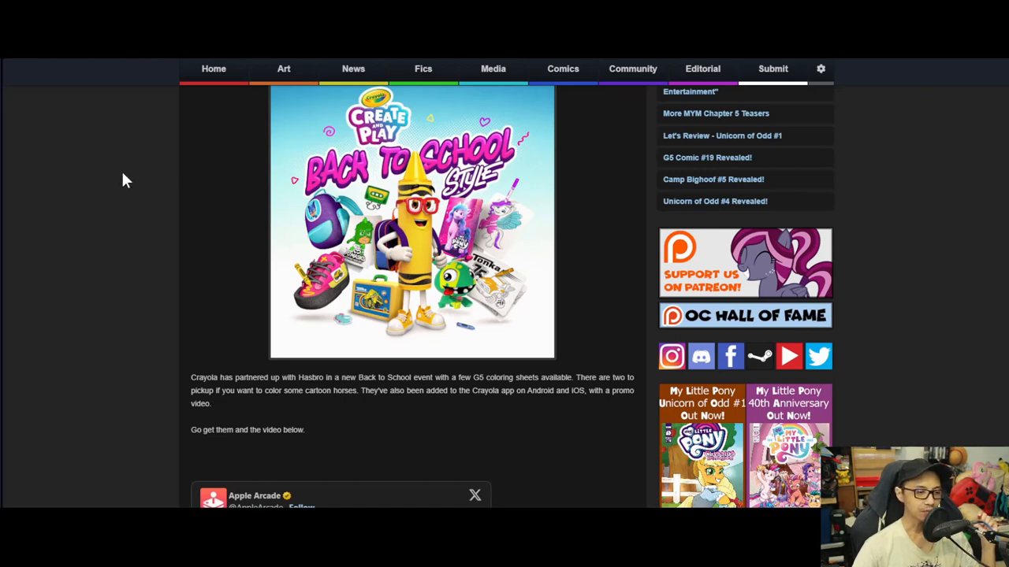
pyautogui.scroll(-3)
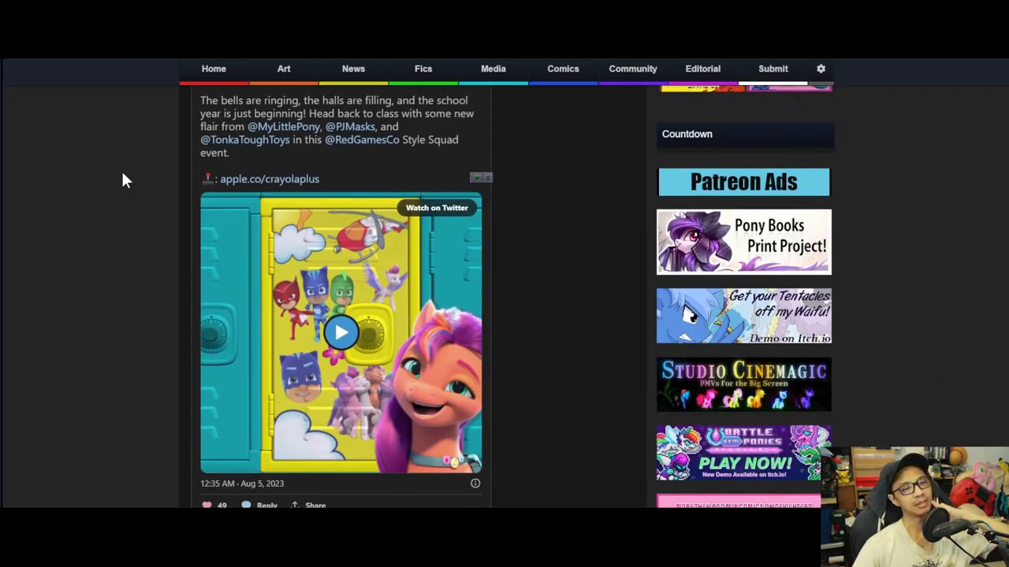
pyautogui.scroll(3)
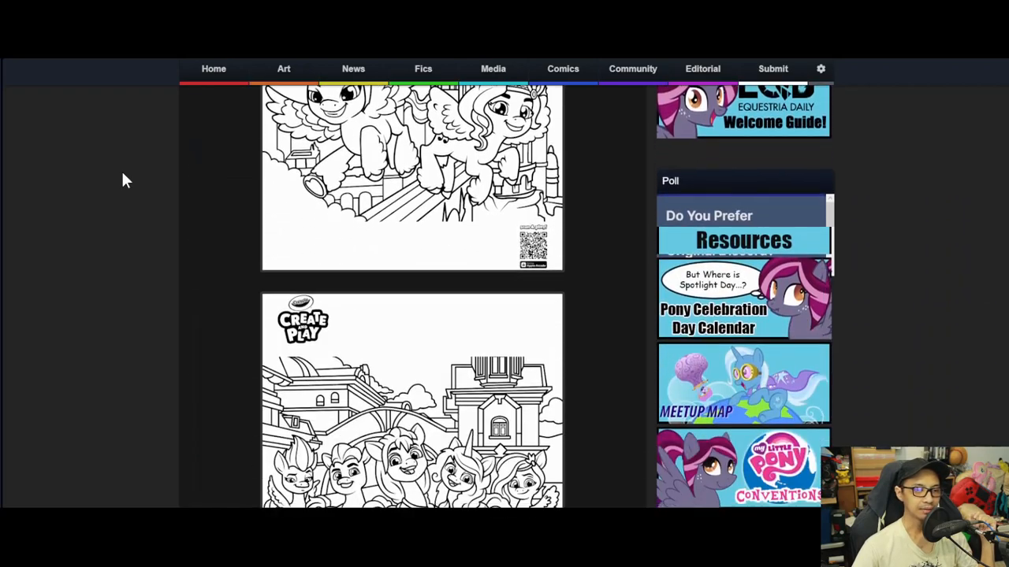
pyautogui.scroll(3)
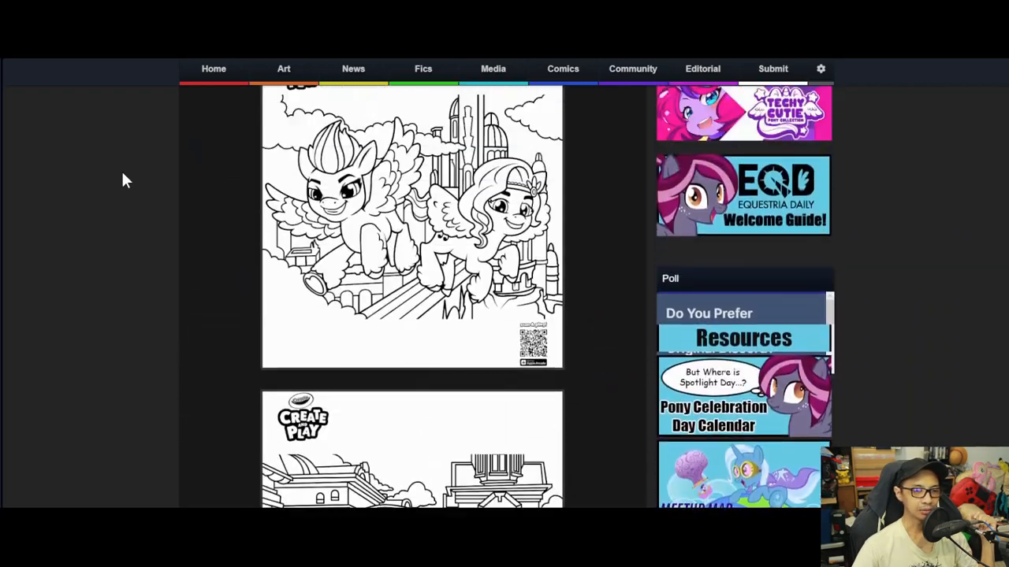
pyautogui.scroll(3)
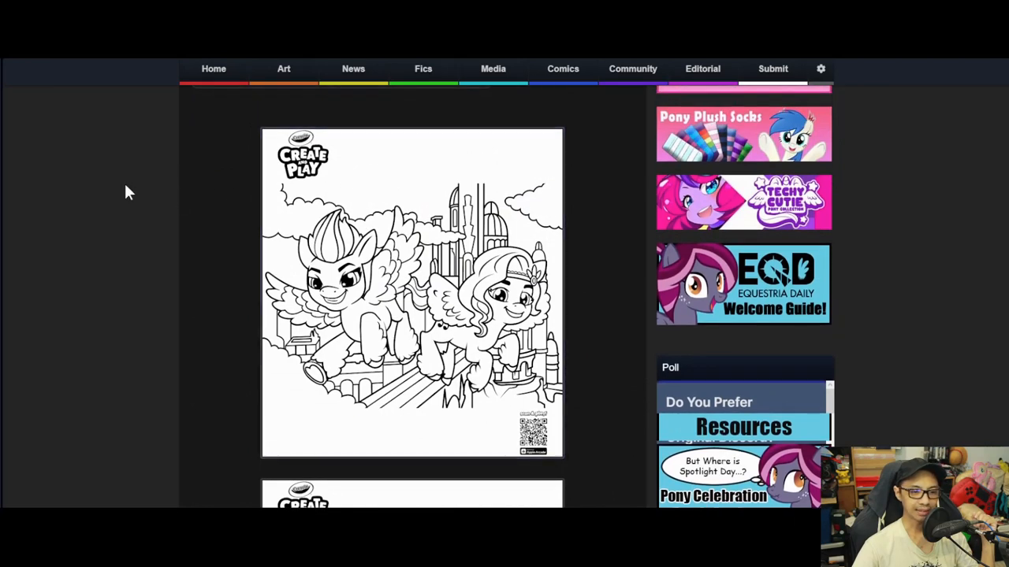
pyautogui.moveTo(134, 187)
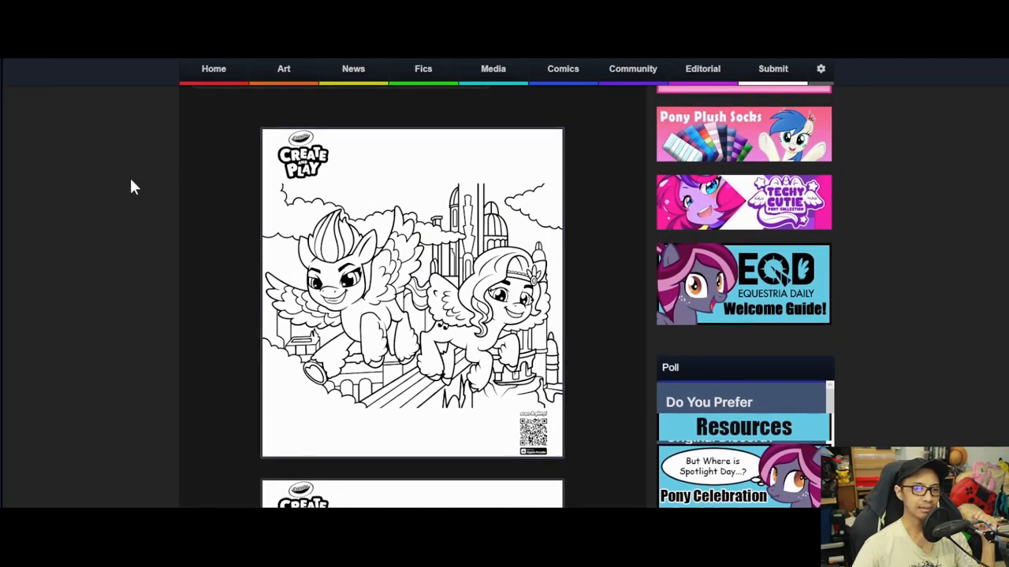
pyautogui.scroll(-3)
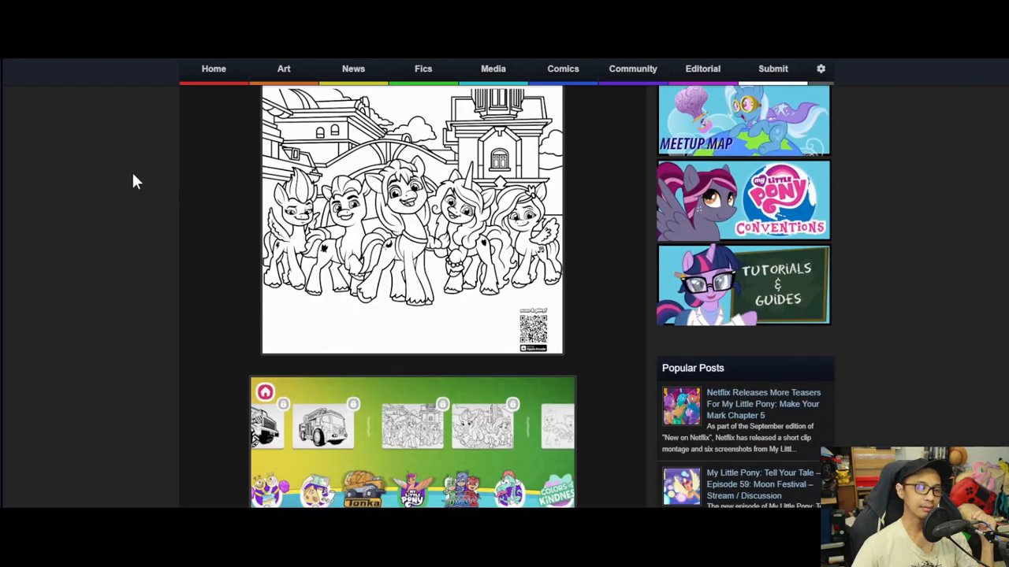
pyautogui.moveTo(151, 204)
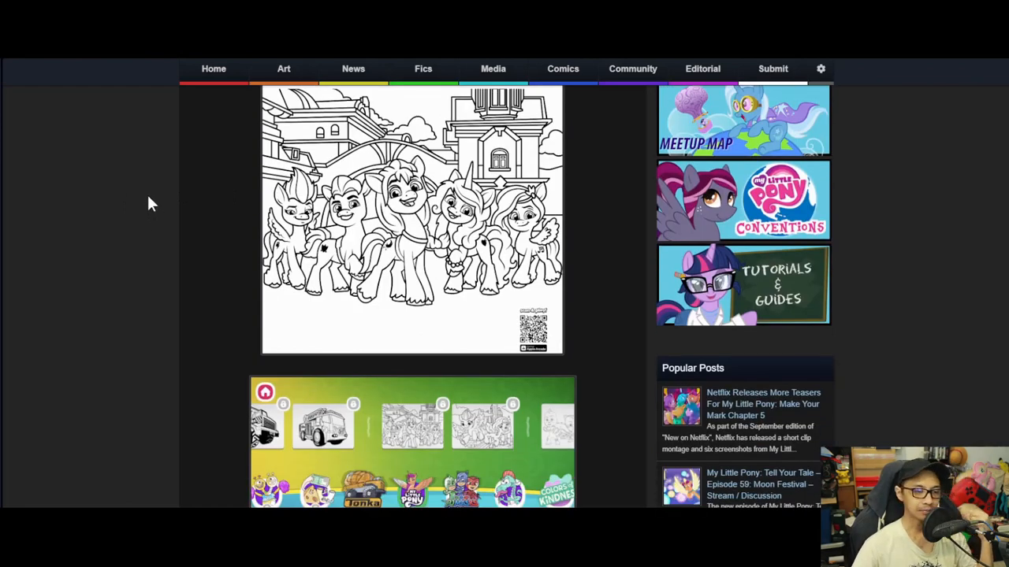
pyautogui.scroll(-3)
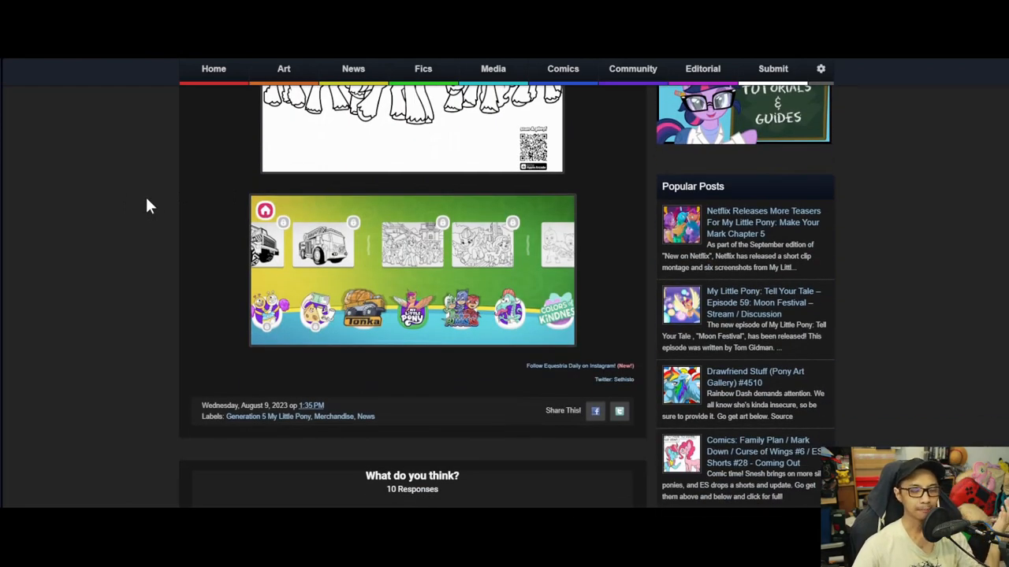
pyautogui.scroll(3)
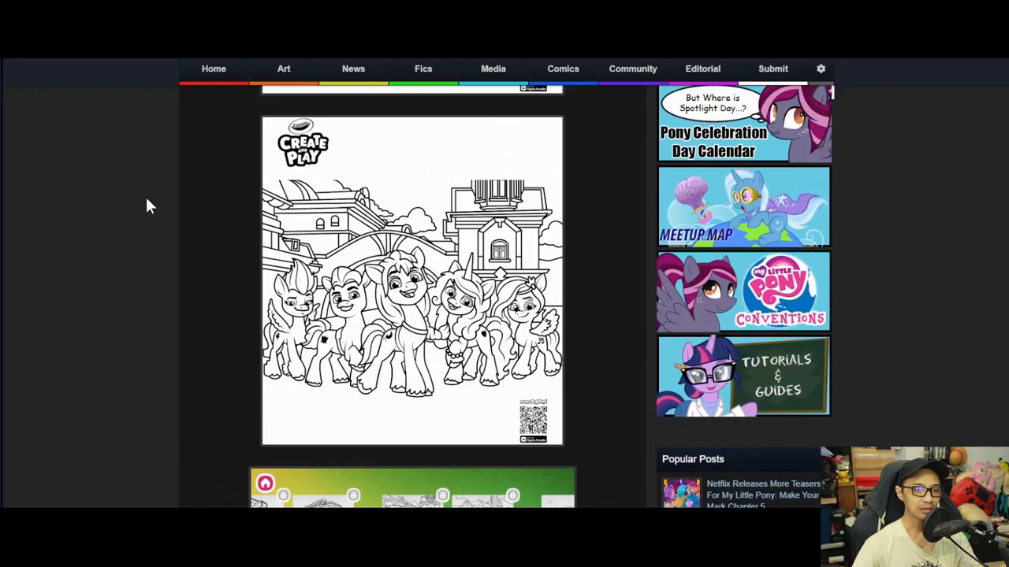
pyautogui.scroll(-3)
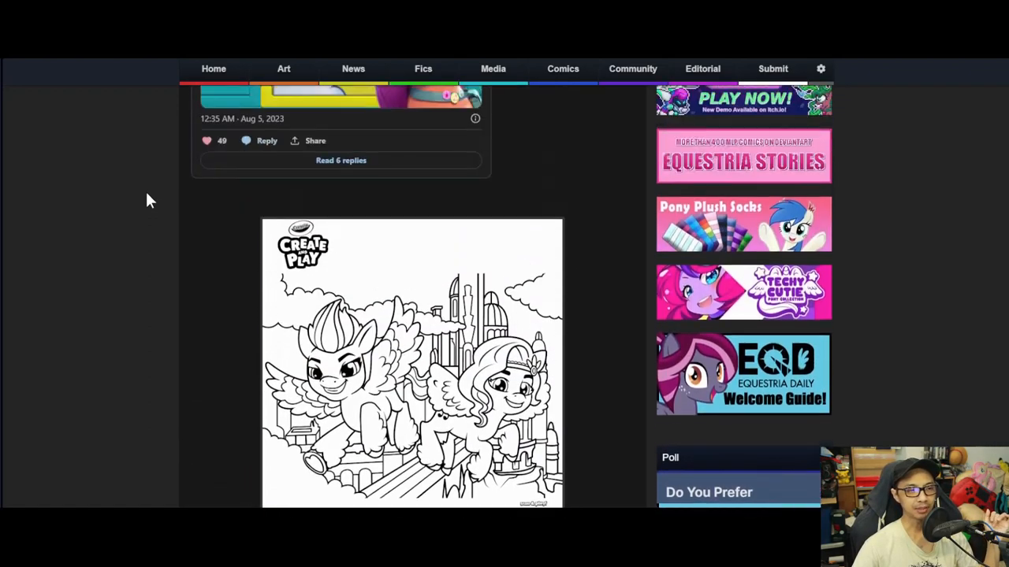
pyautogui.scroll(3)
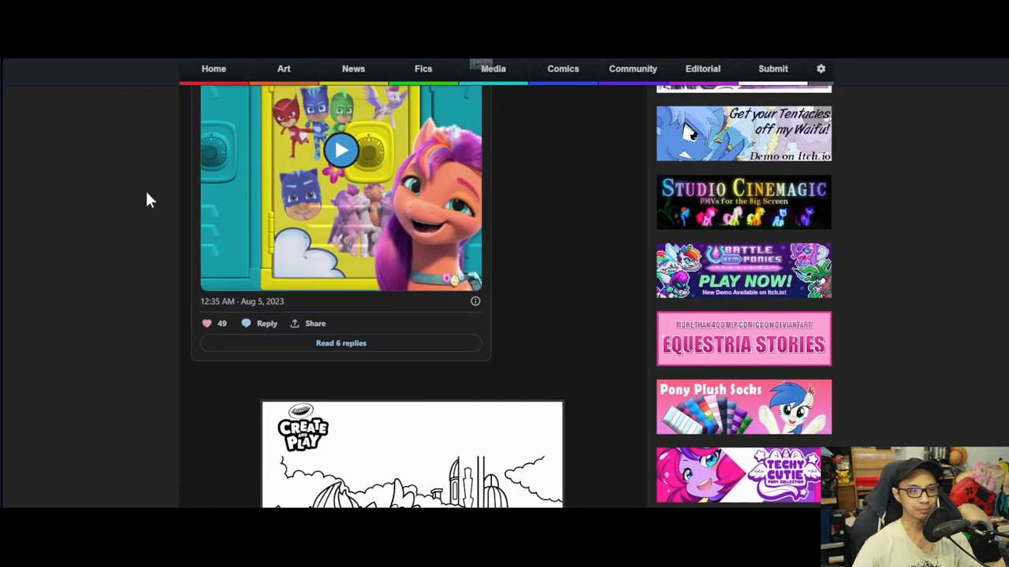
pyautogui.scroll(-3)
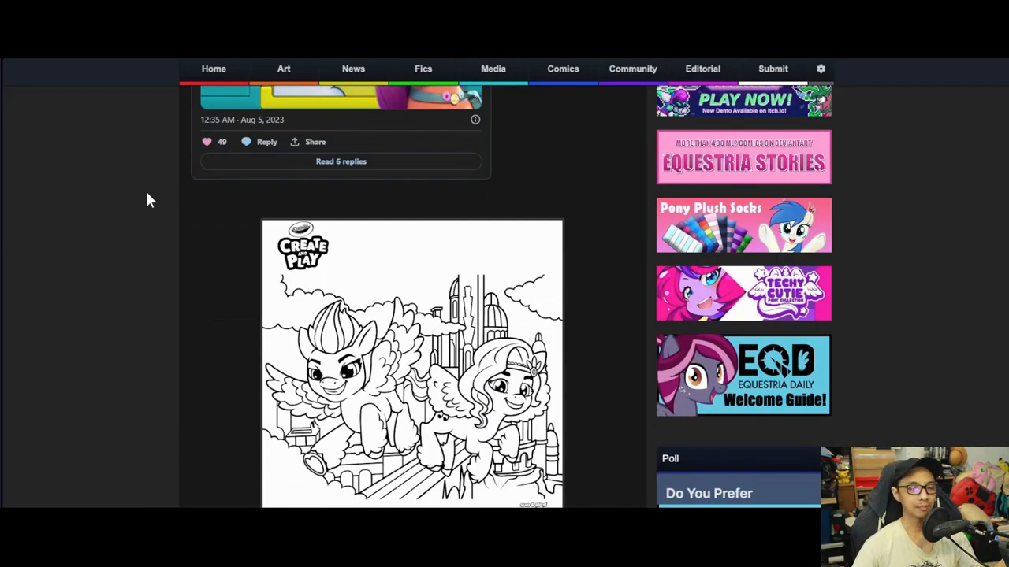
pyautogui.scroll(-3)
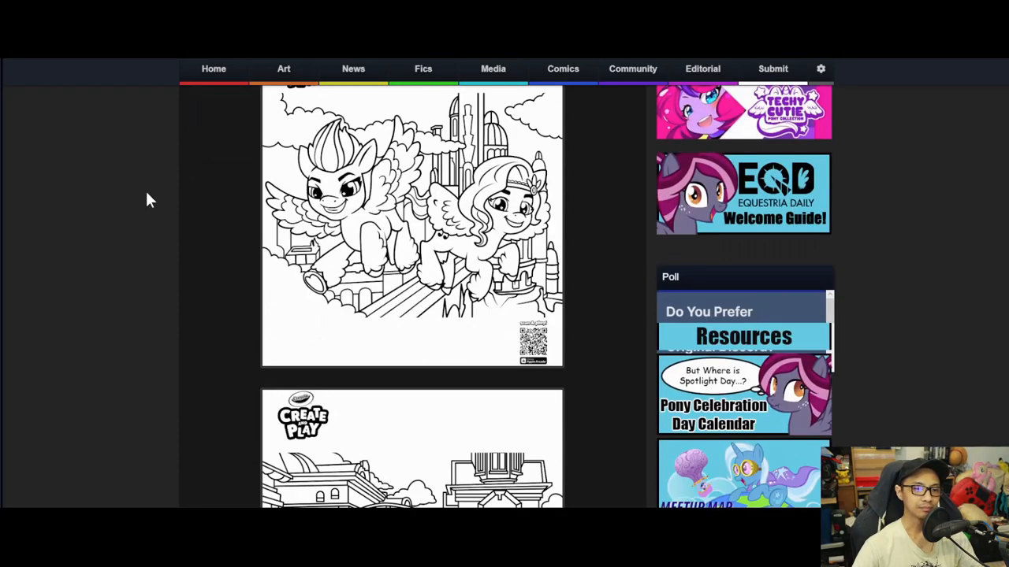
pyautogui.scroll(-3)
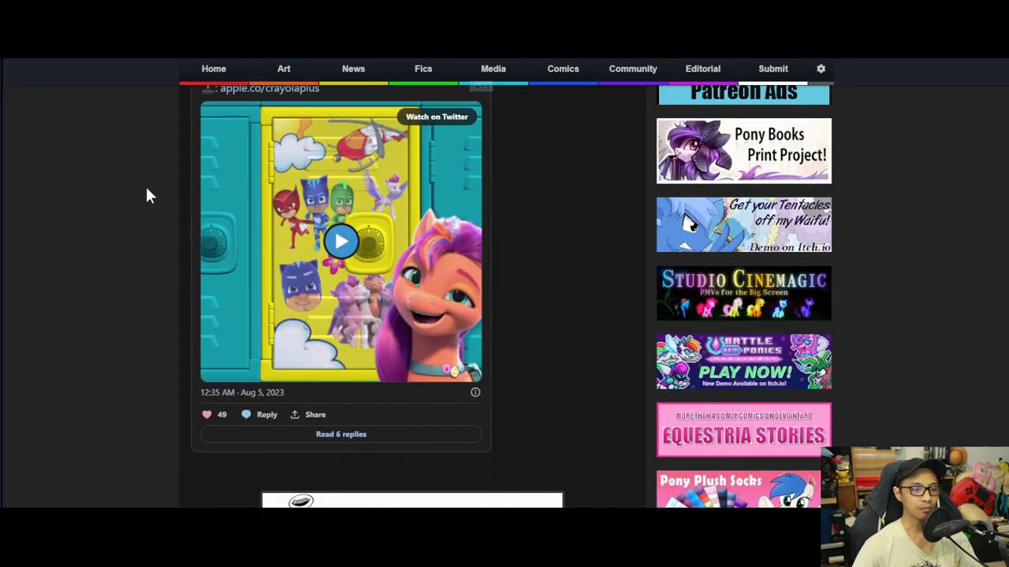
pyautogui.scroll(3)
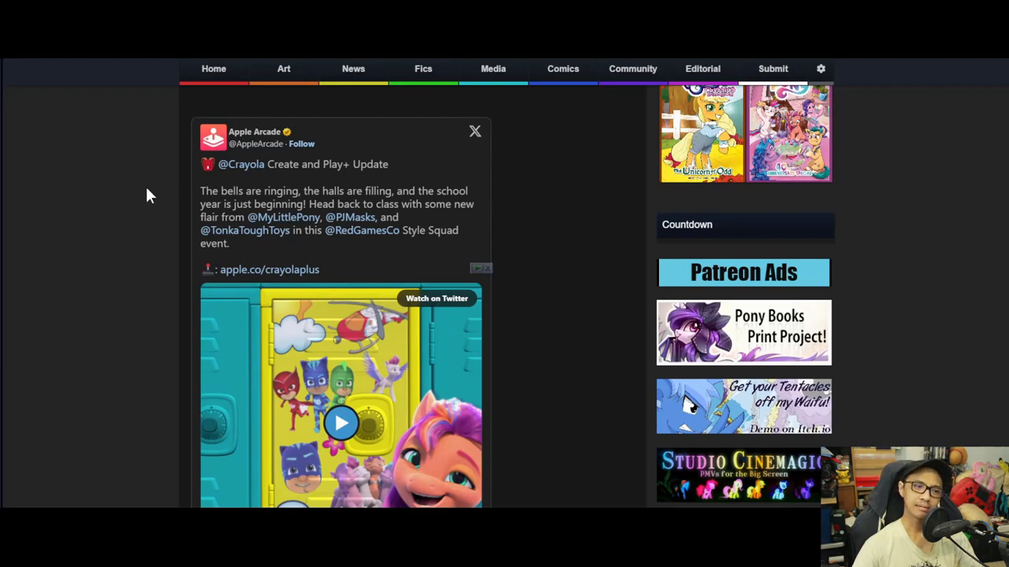
pyautogui.scroll(-3)
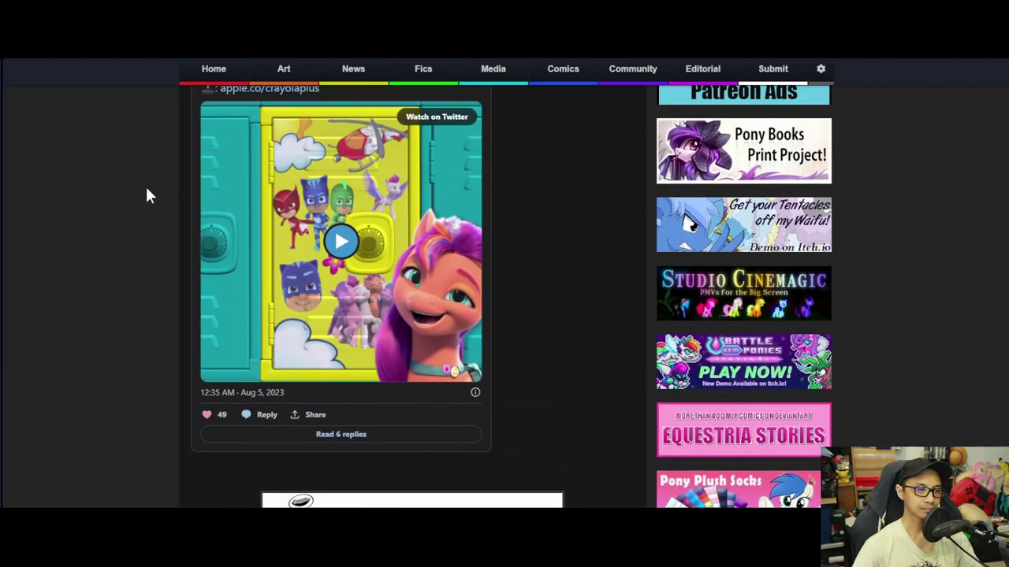
pyautogui.scroll(-3)
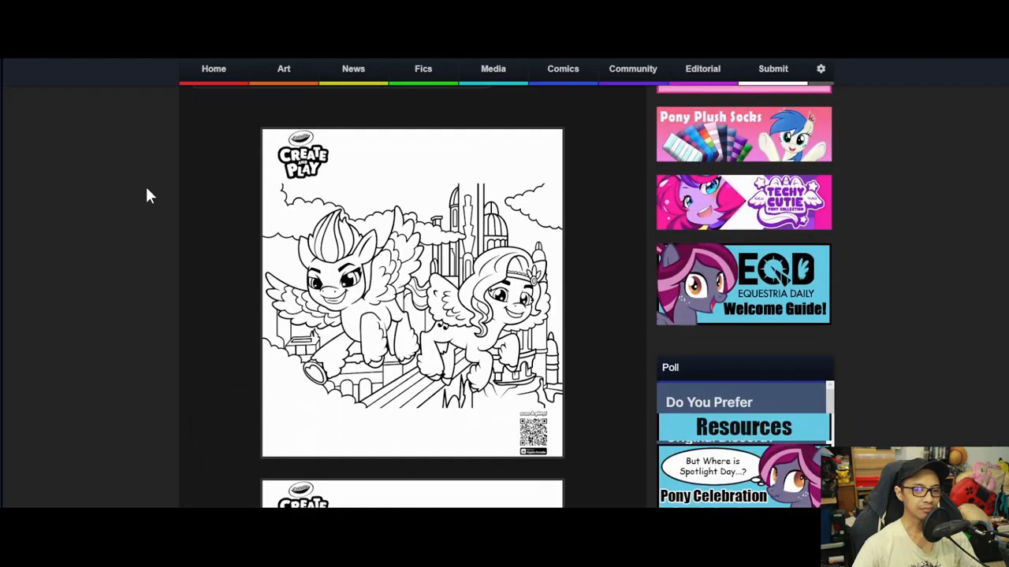
pyautogui.scroll(-3)
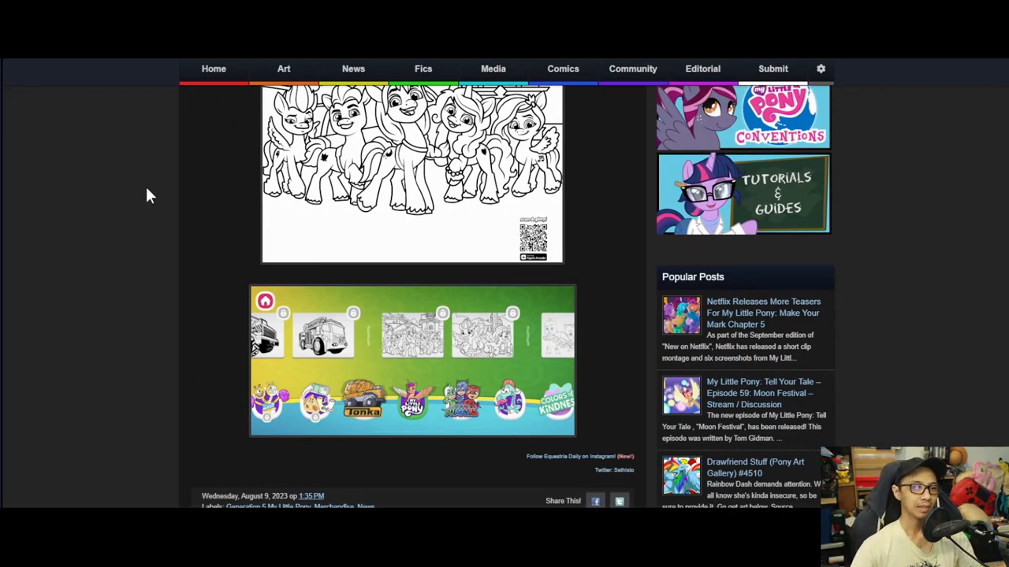
pyautogui.scroll(3)
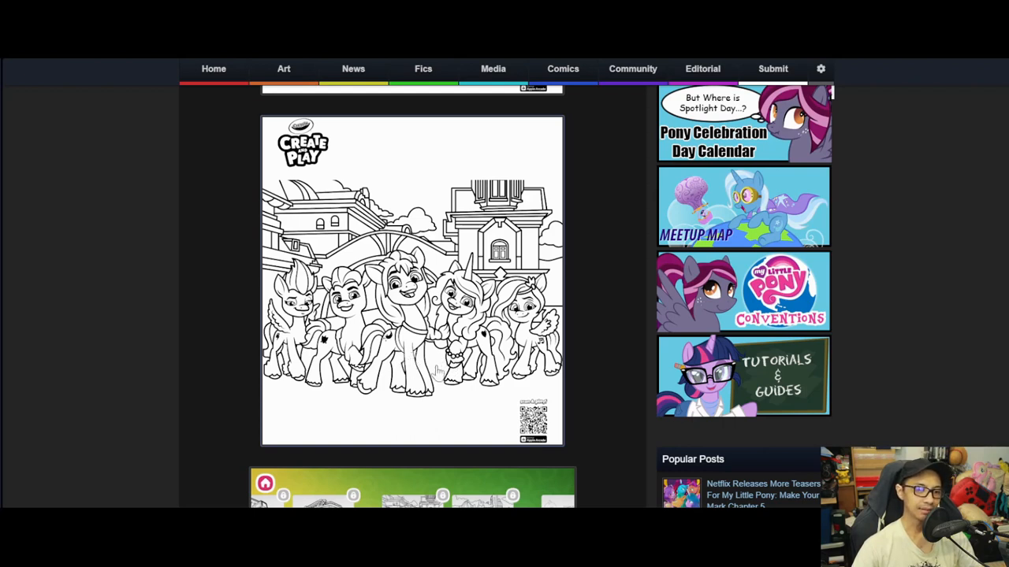
pyautogui.moveTo(398, 352)
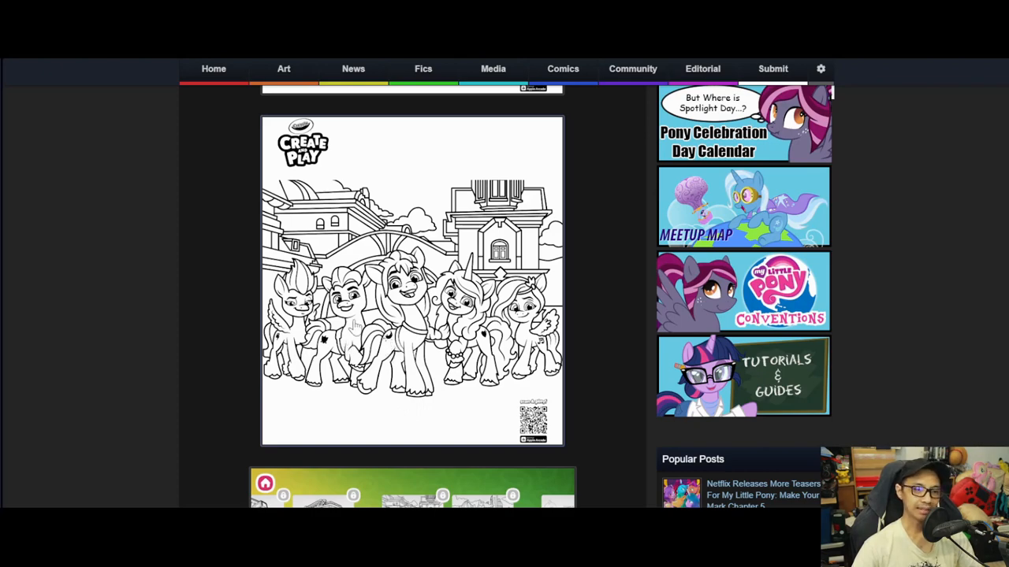
pyautogui.scroll(-3)
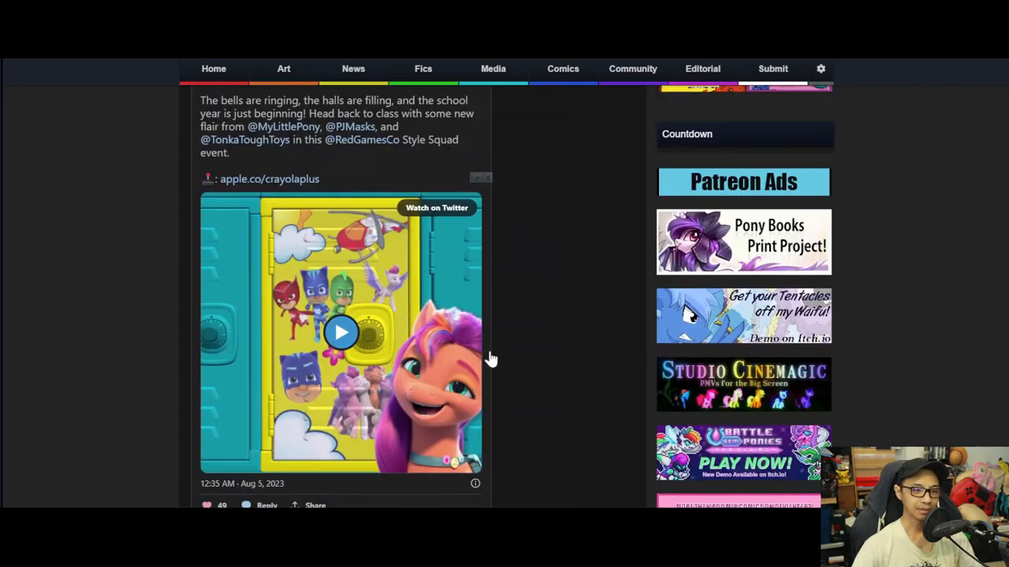
pyautogui.scroll(-3)
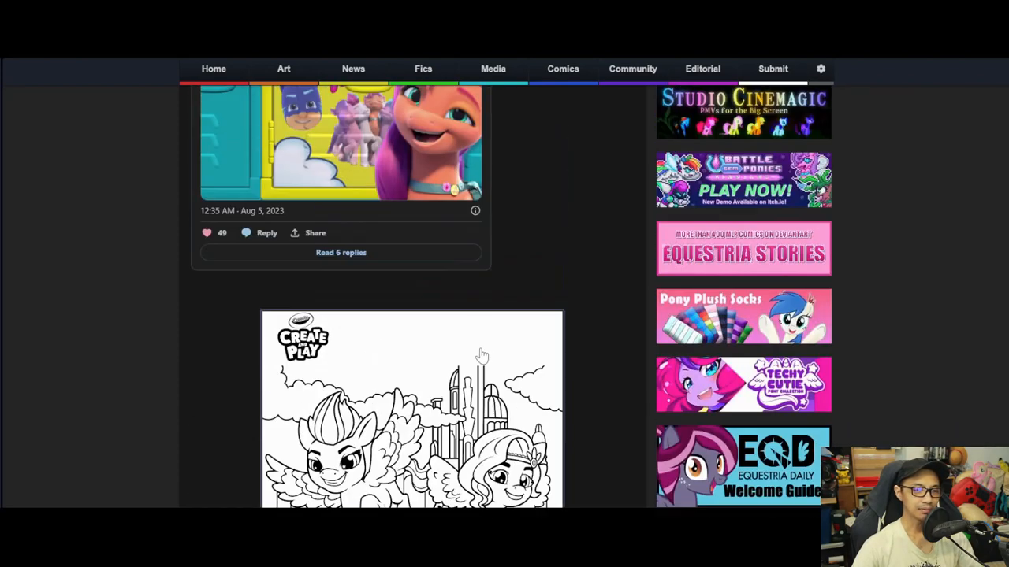
pyautogui.scroll(3)
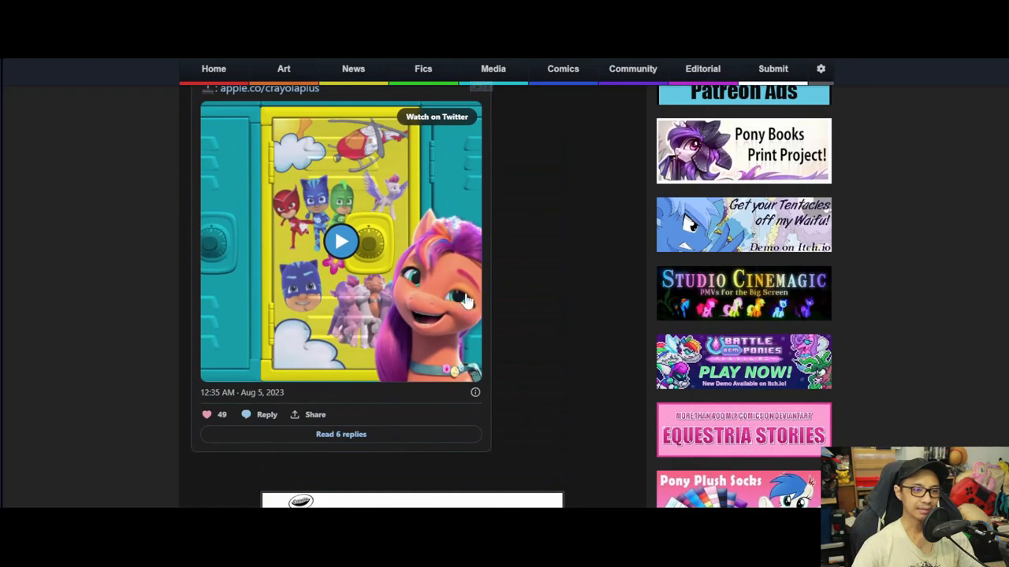
pyautogui.moveTo(461, 307)
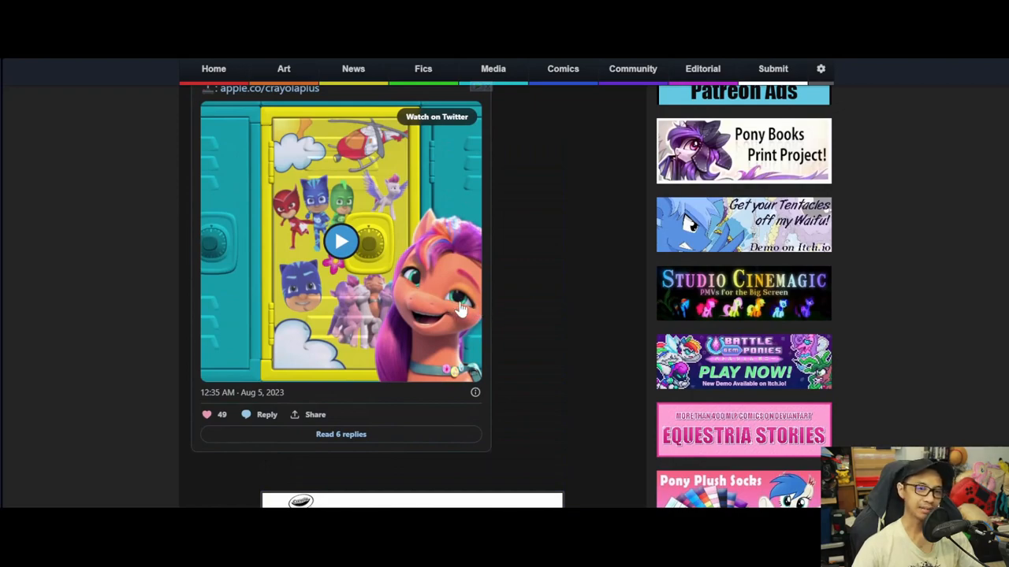
pyautogui.scroll(-3)
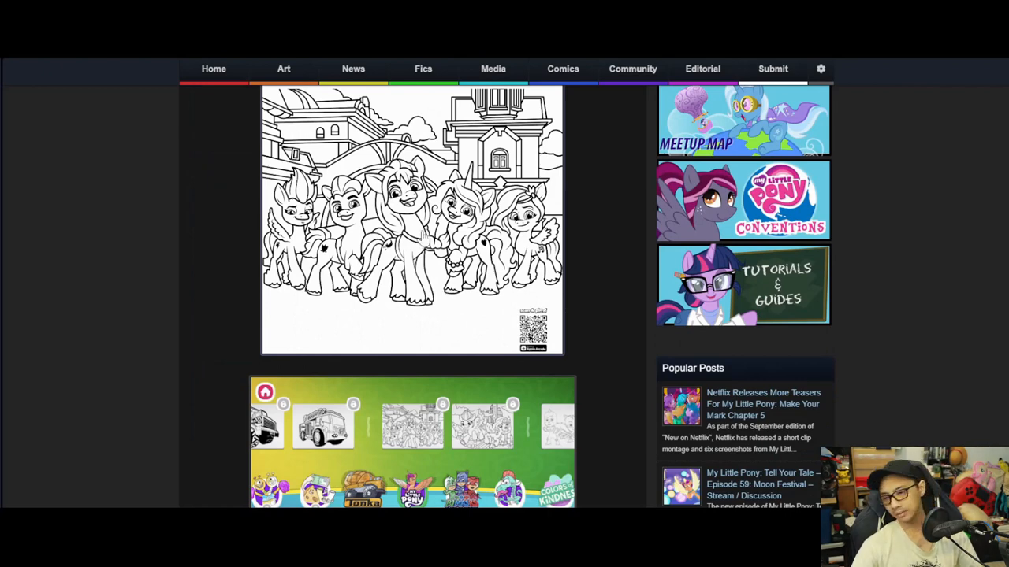
pyautogui.scroll(3)
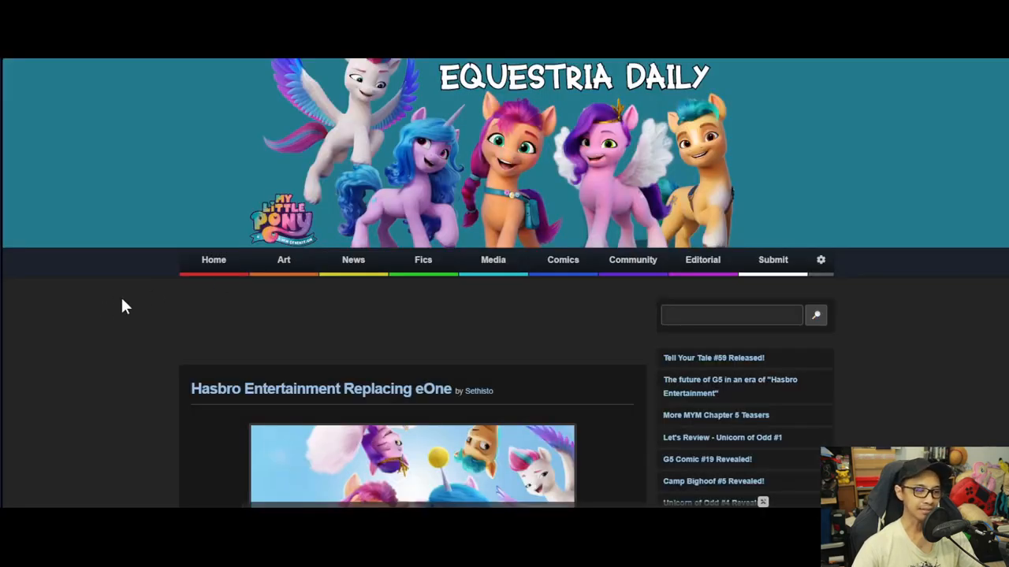
pyautogui.scroll(3)
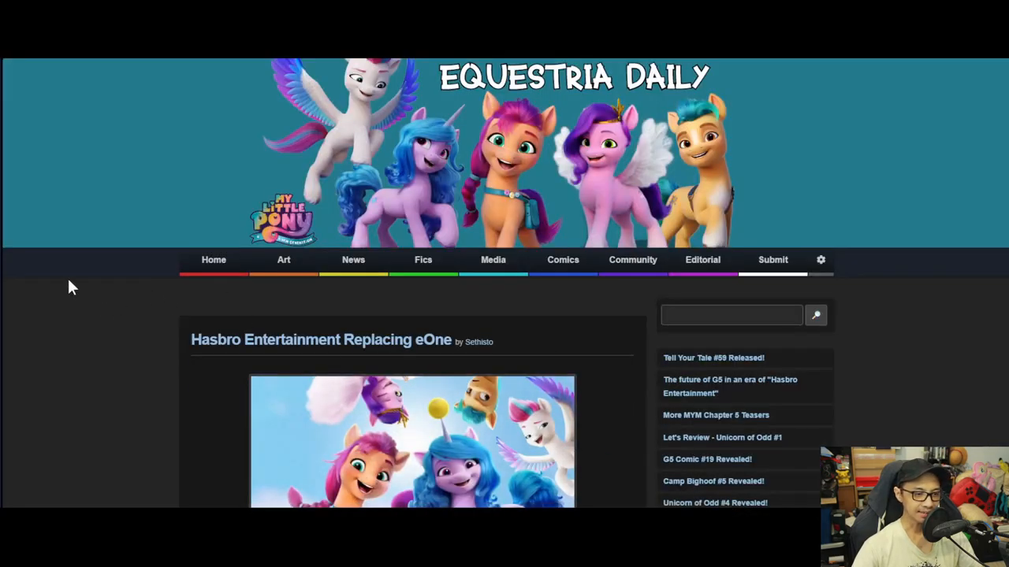
pyautogui.scroll(-3)
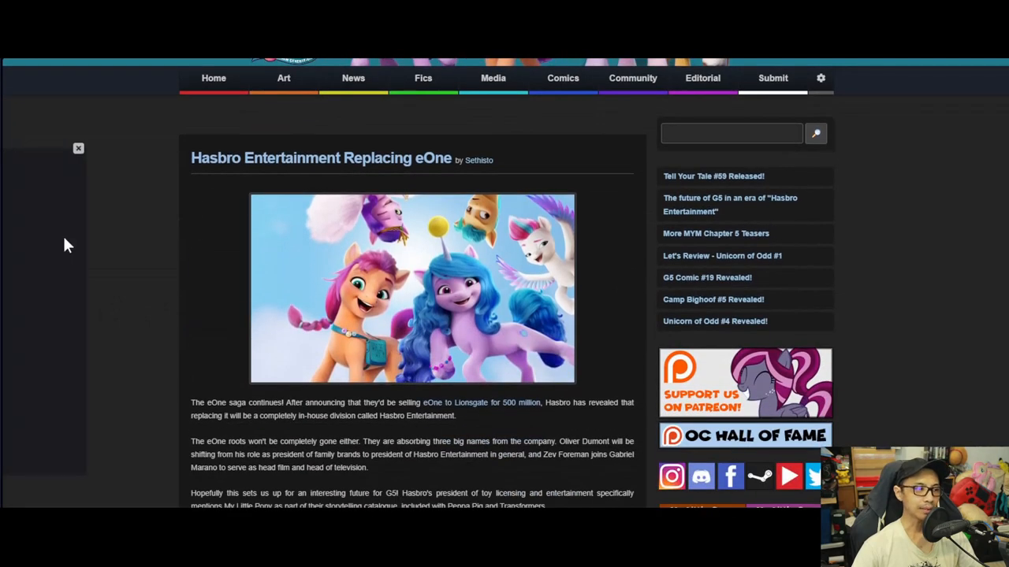
pyautogui.scroll(-3)
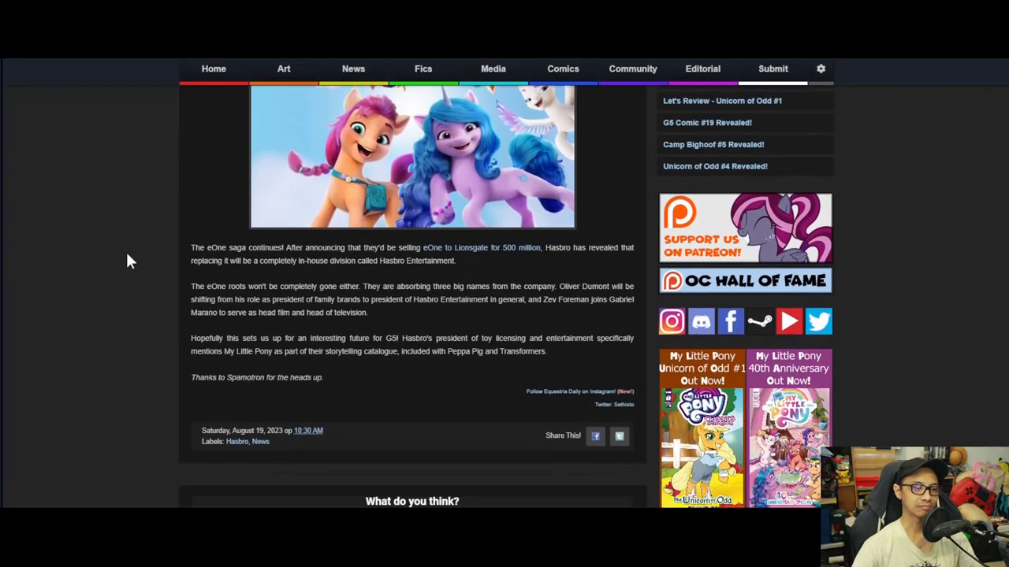
pyautogui.scroll(-3)
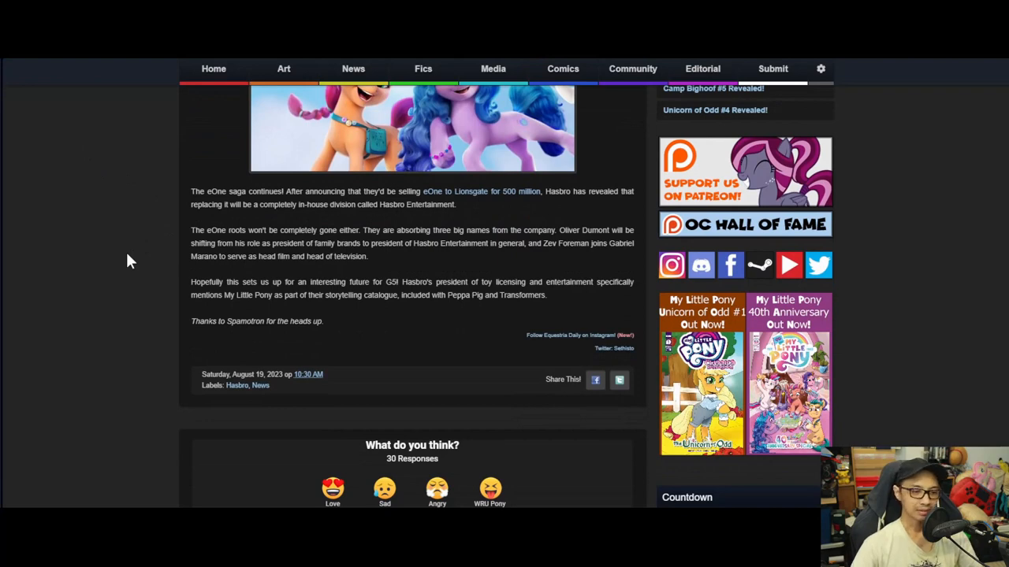
pyautogui.scroll(3)
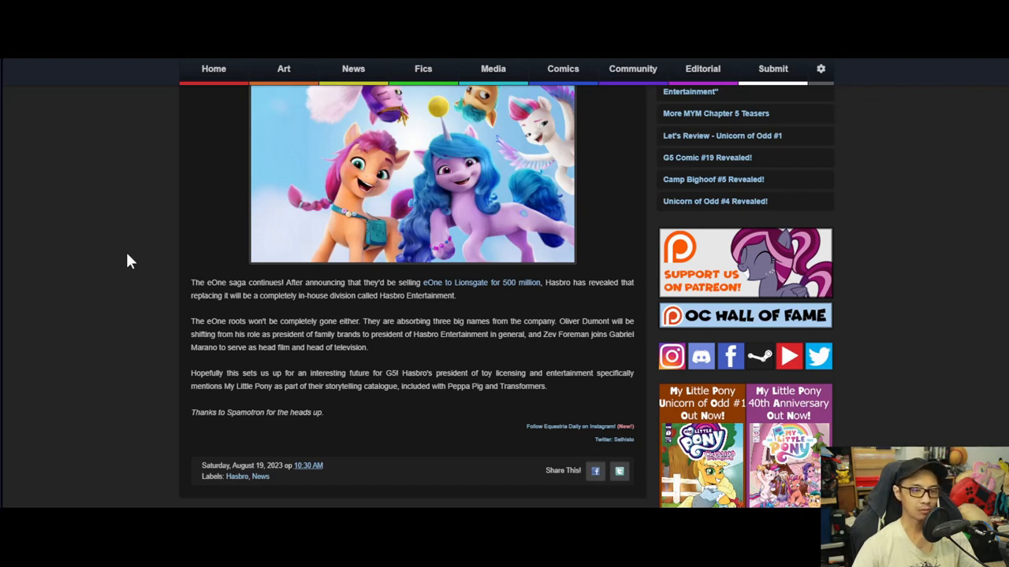
pyautogui.scroll(3)
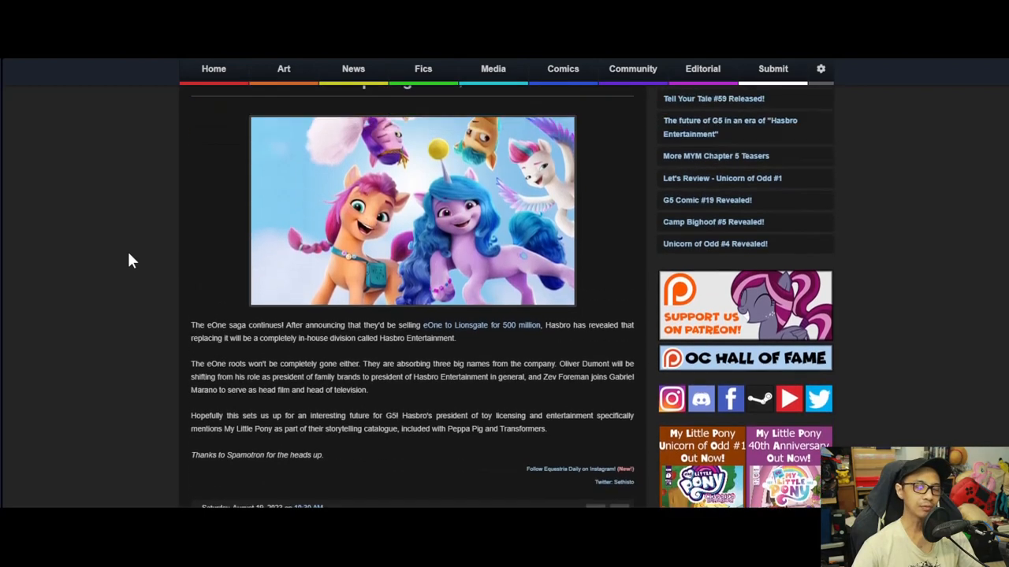
pyautogui.scroll(3)
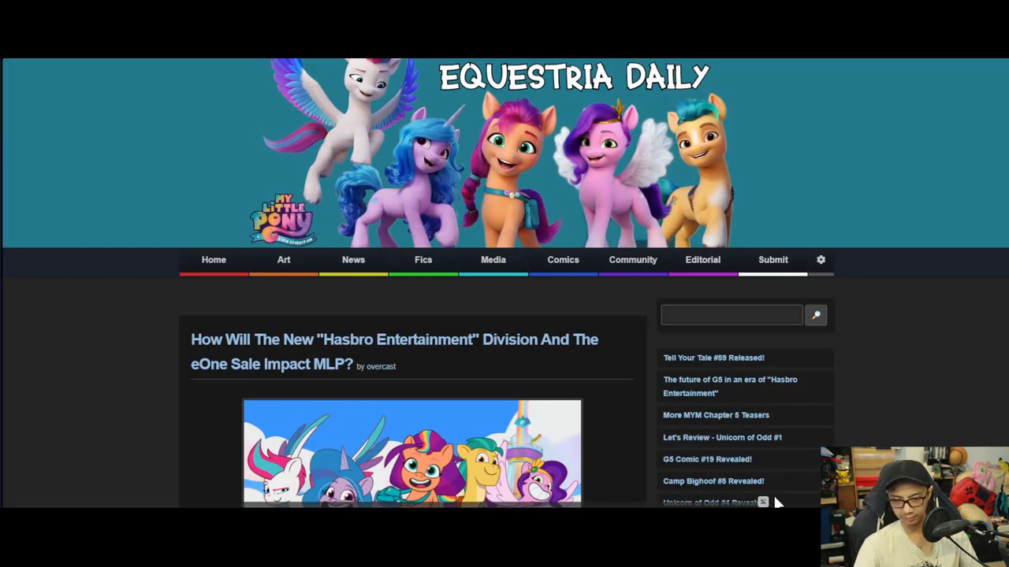
pyautogui.moveTo(100, 236)
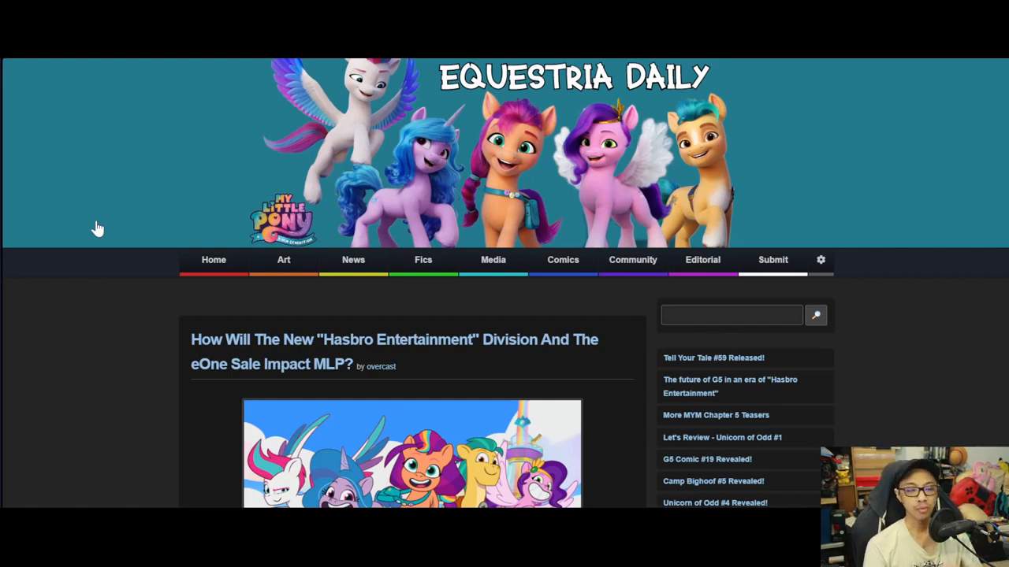
pyautogui.scroll(-3)
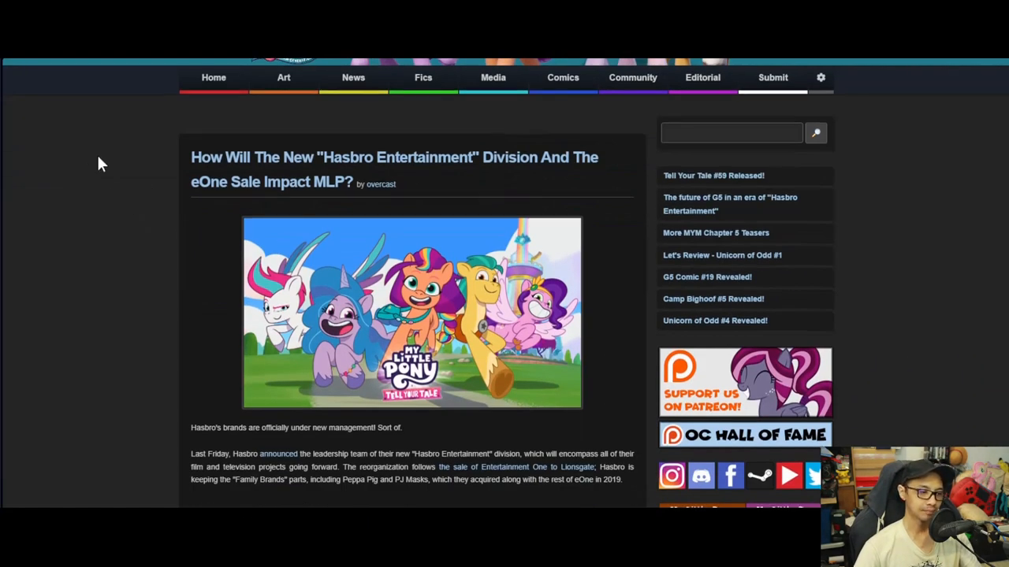
pyautogui.scroll(-3)
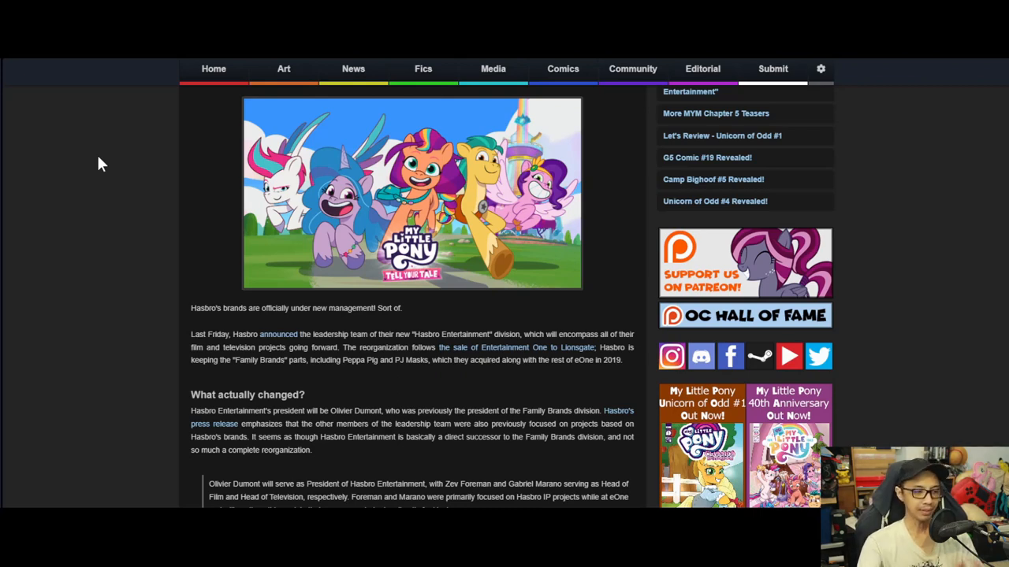
pyautogui.scroll(-3)
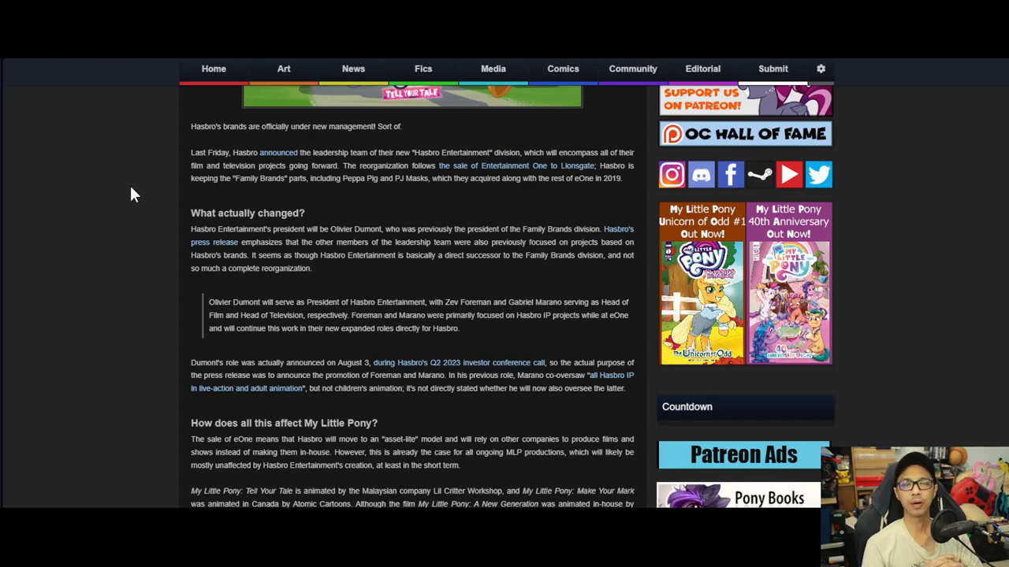
pyautogui.scroll(-3)
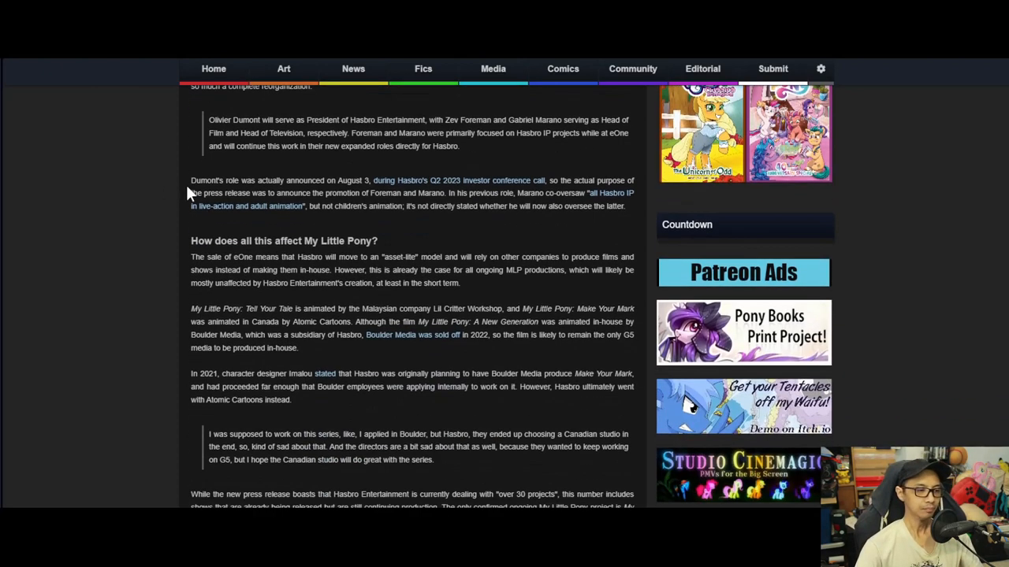
pyautogui.moveTo(162, 190)
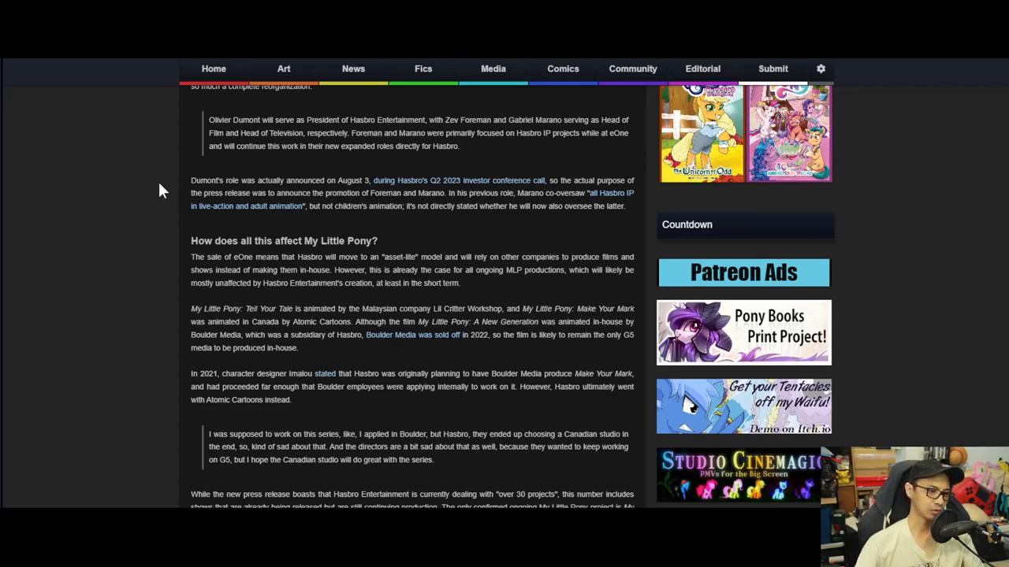
pyautogui.scroll(-3)
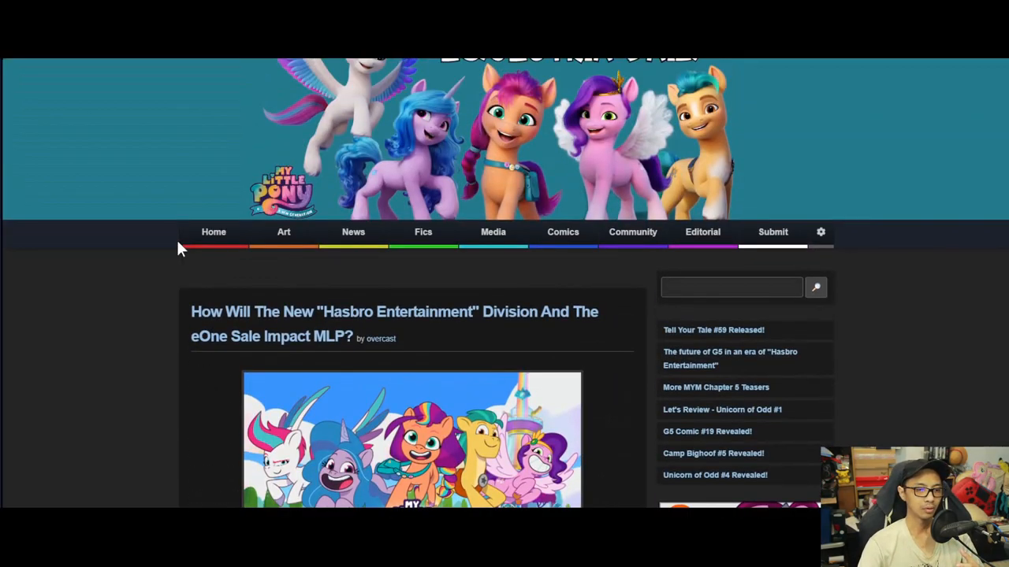
pyautogui.scroll(-3)
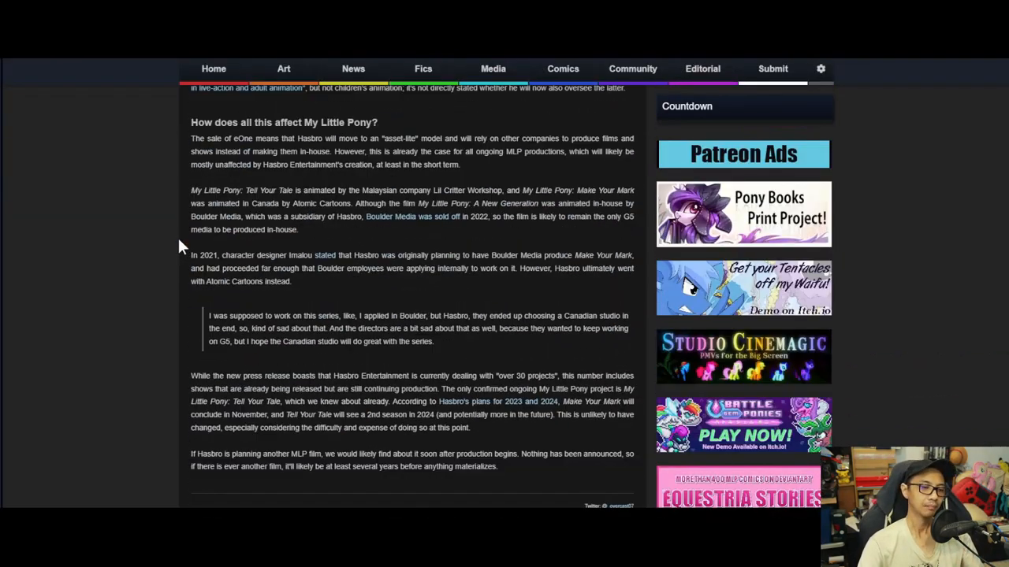